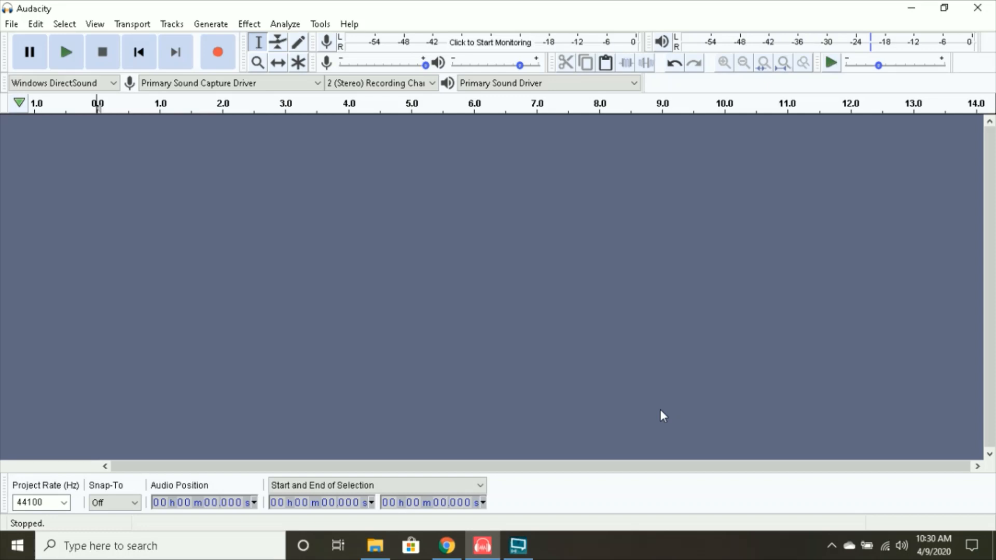
{"action": "mouse_move", "coordinate": [674, 405]}
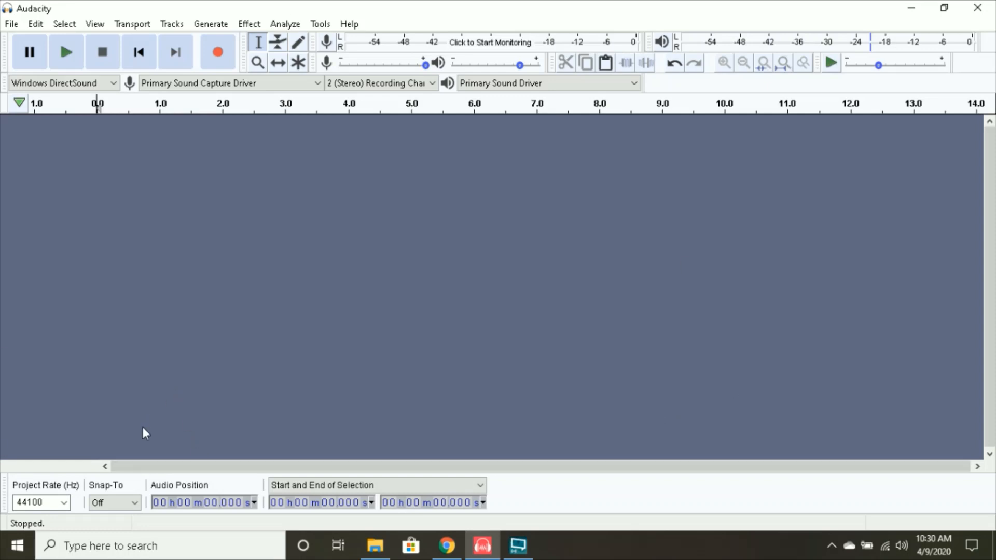
{"action": "mouse_move", "coordinate": [248, 24]}
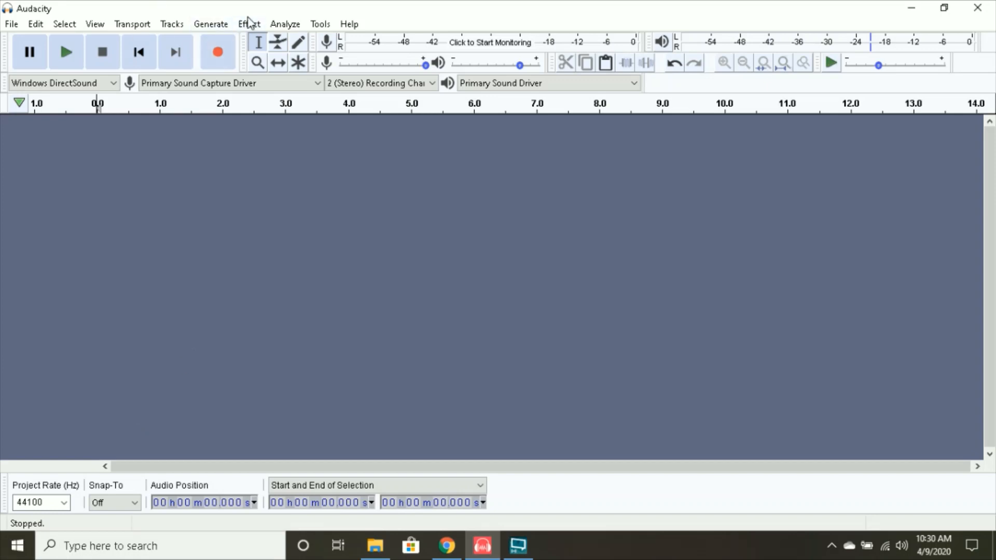
{"action": "mouse_move", "coordinate": [337, 180]}
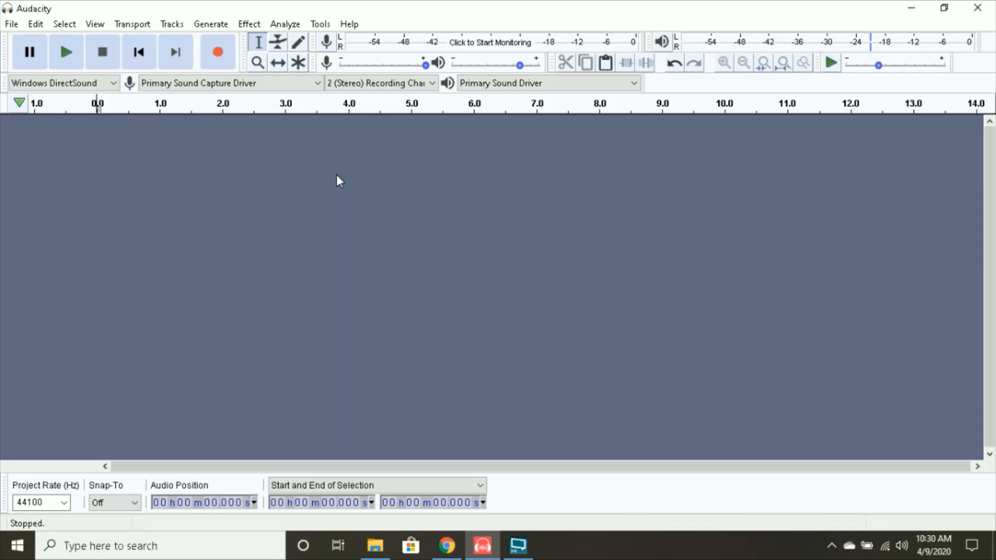
{"action": "mouse_move", "coordinate": [381, 315]}
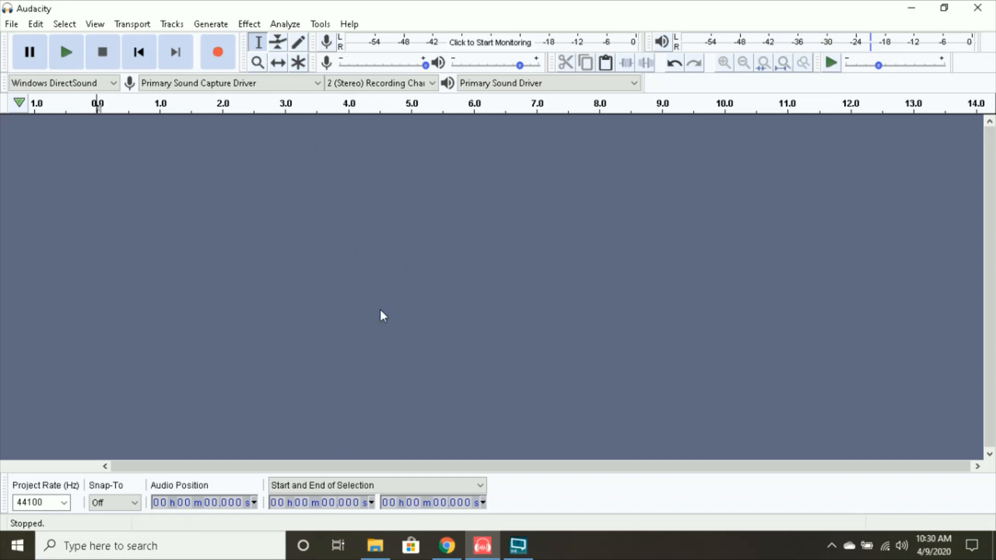
{"action": "mouse_move", "coordinate": [169, 267]}
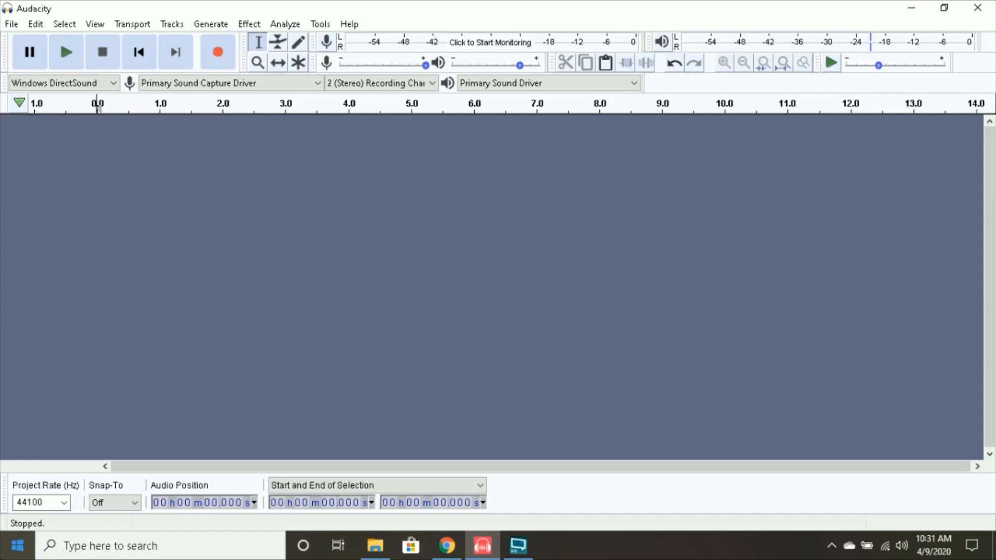
{"action": "mouse_move", "coordinate": [243, 72]}
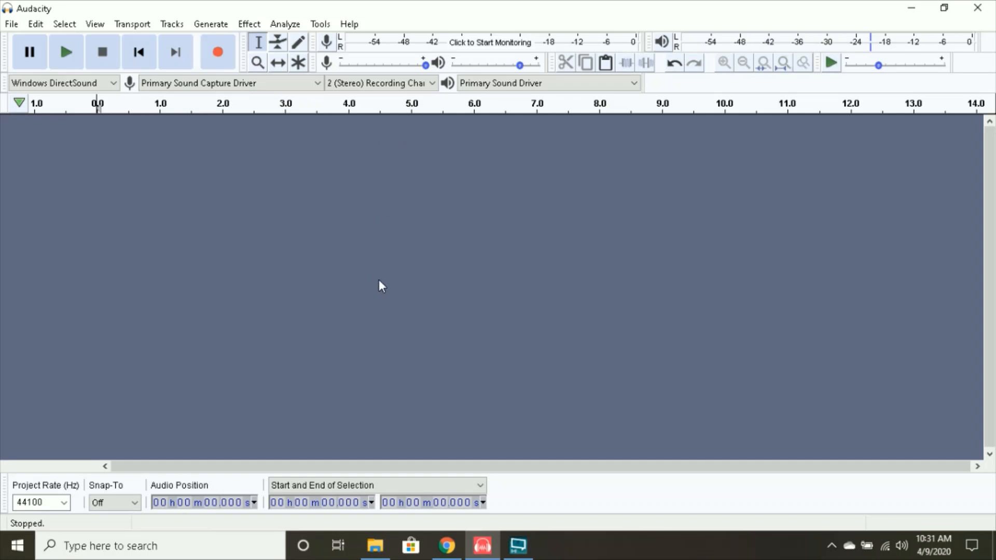
Step: Start a Chirp generator and enter the 315 Hz to 480 Hz frequency sweep
{"action": "left_click", "coordinate": [211, 24]}
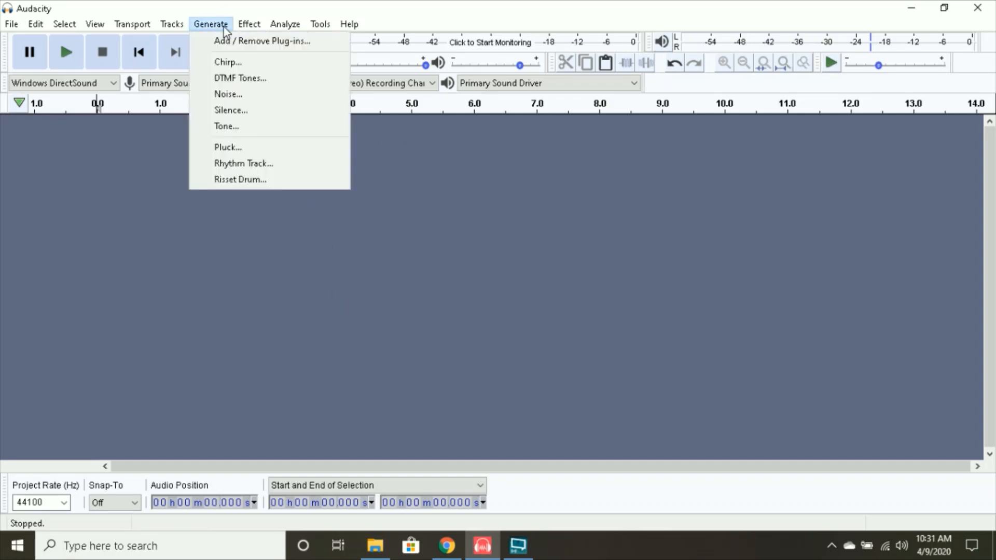
{"action": "mouse_move", "coordinate": [242, 163]}
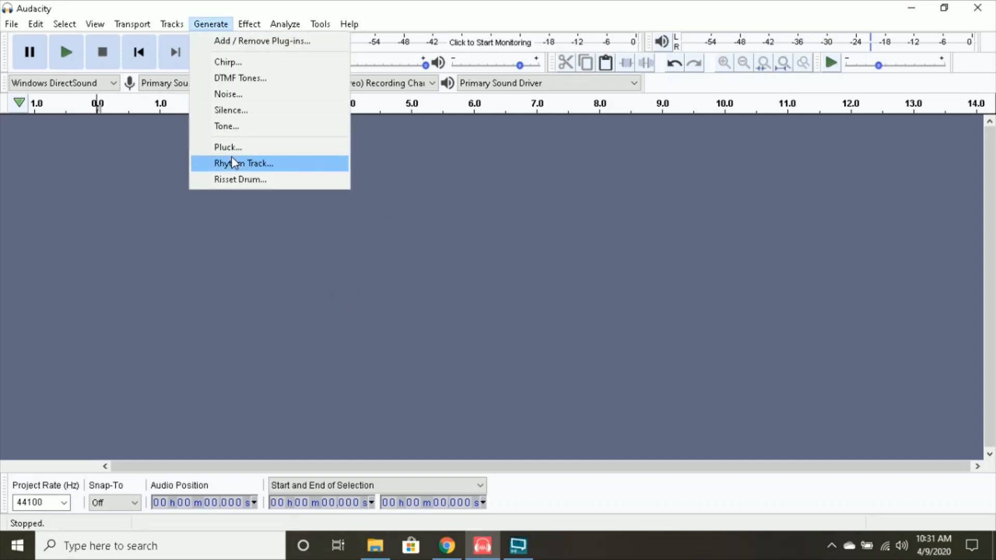
{"action": "mouse_move", "coordinate": [236, 61]}
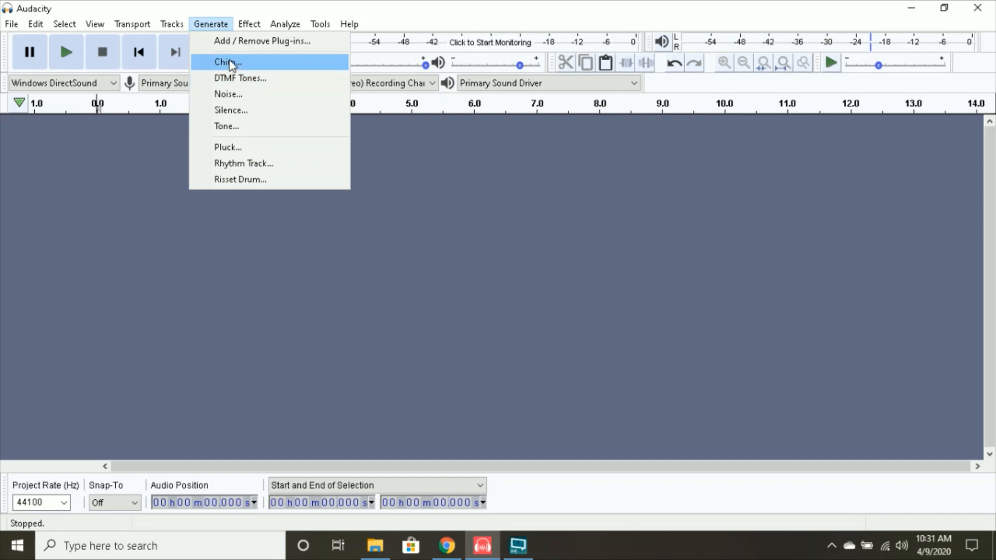
{"action": "left_click", "coordinate": [227, 61]}
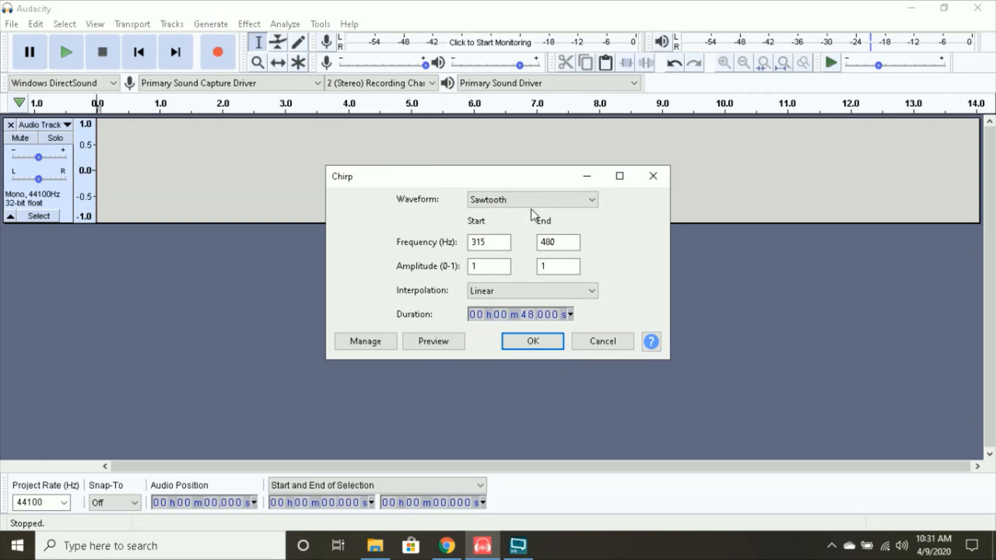
{"action": "left_click", "coordinate": [488, 242]}
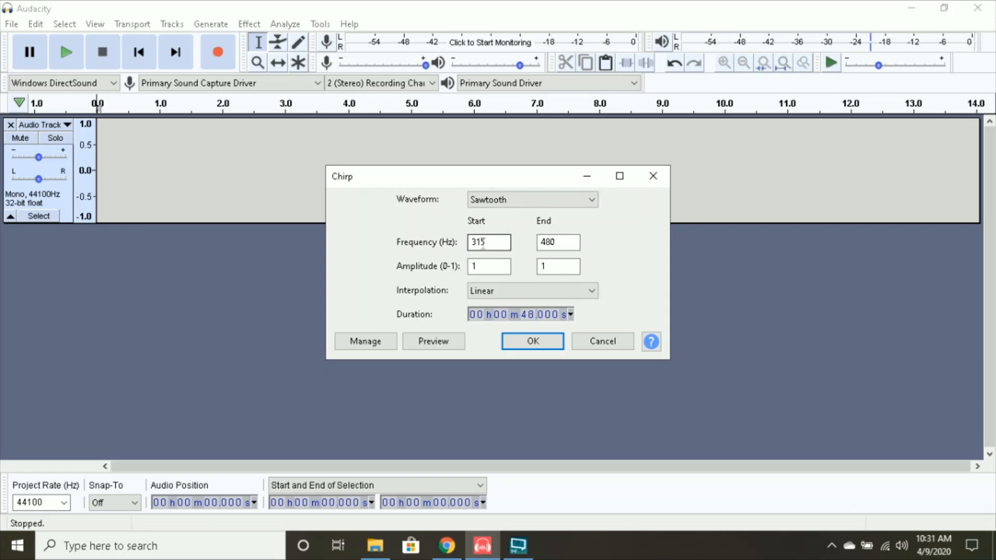
{"action": "triple_click", "coordinate": [487, 243]}
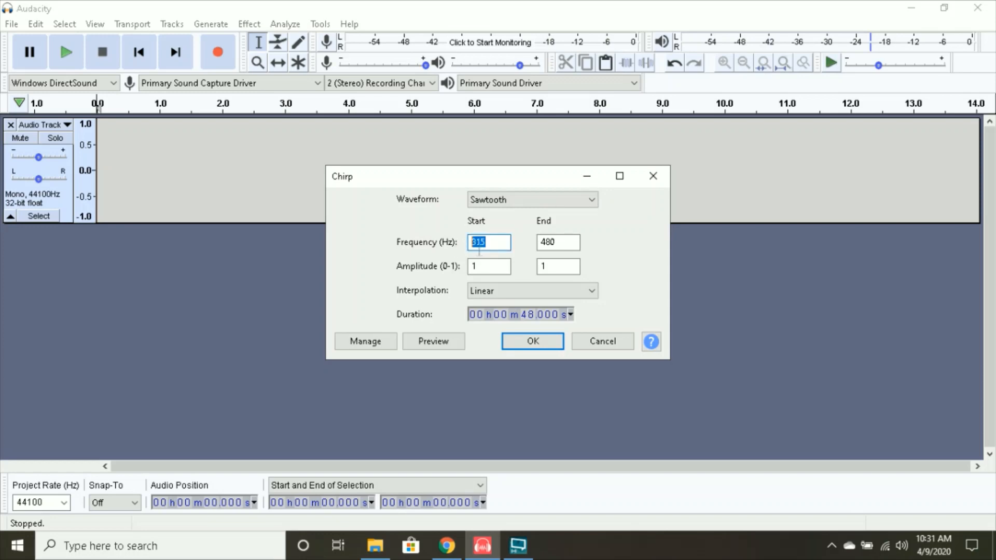
{"action": "left_click", "coordinate": [557, 243]}
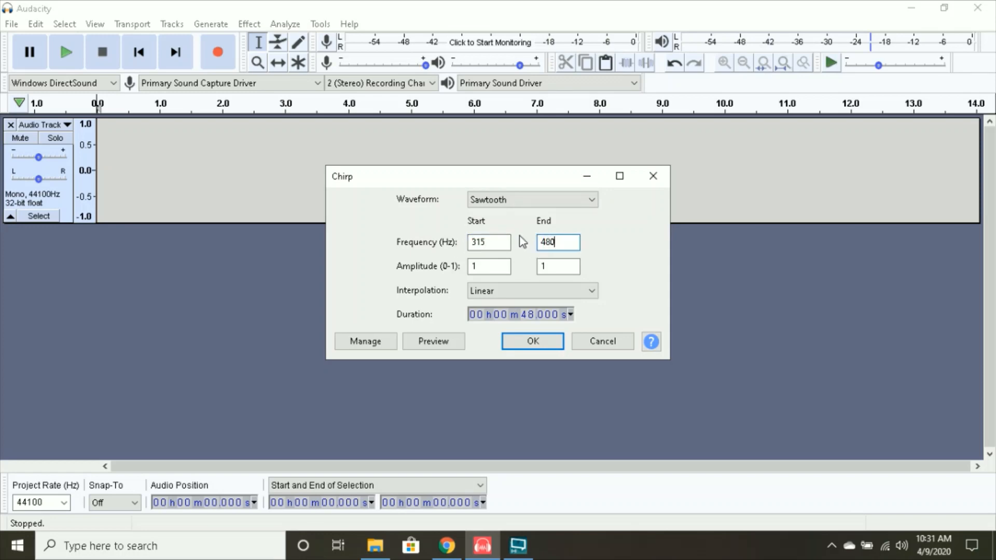
{"action": "mouse_move", "coordinate": [4, 267]}
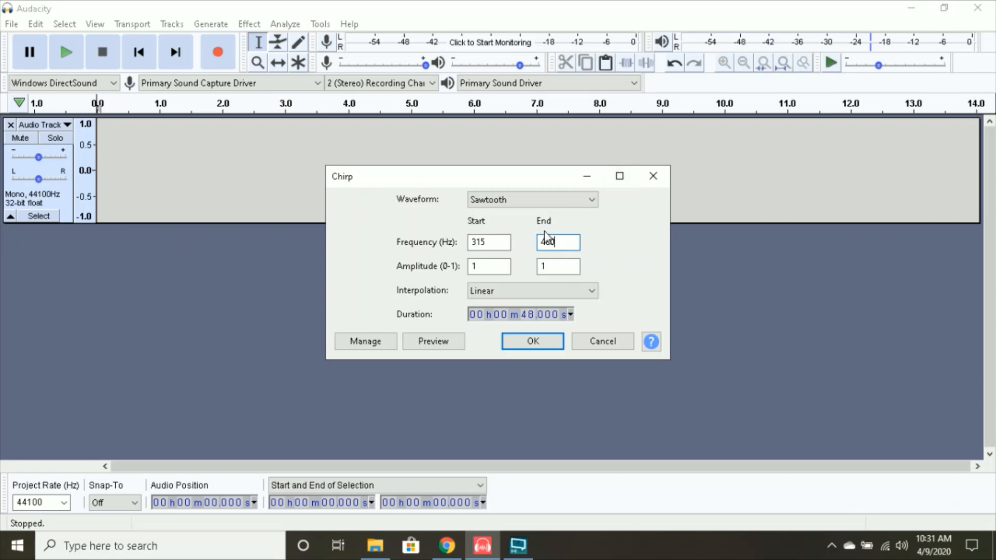
{"action": "type", "text": "480"}
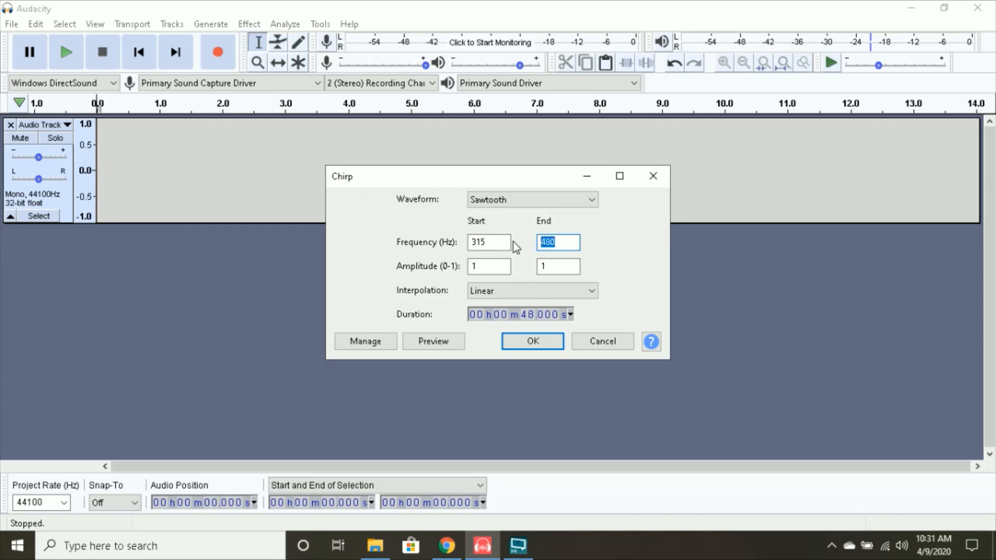
Step: Verify the frequencies and choose sawtooth waveform, amplitude 1, linear, 48 s duration
{"action": "left_click", "coordinate": [488, 242]}
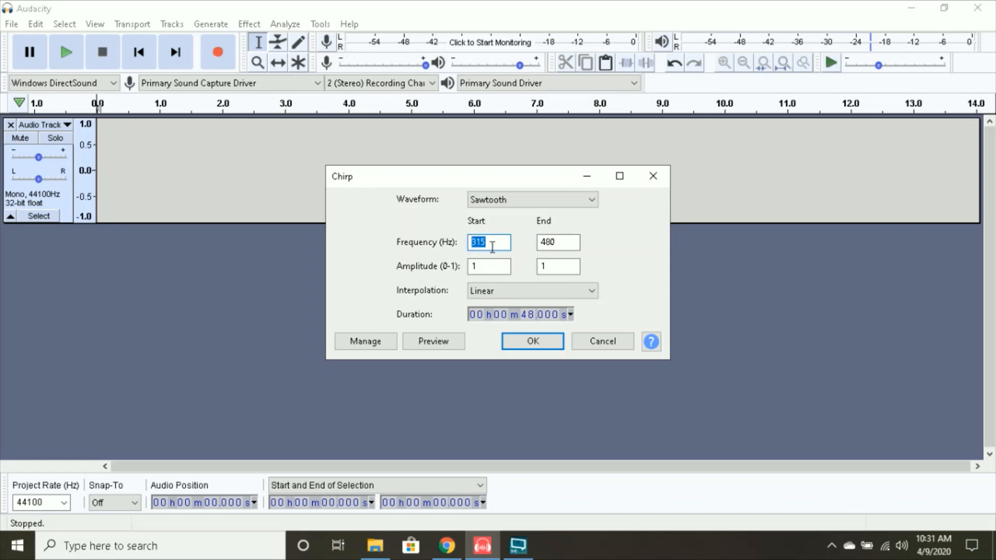
{"action": "left_click", "coordinate": [487, 241]}
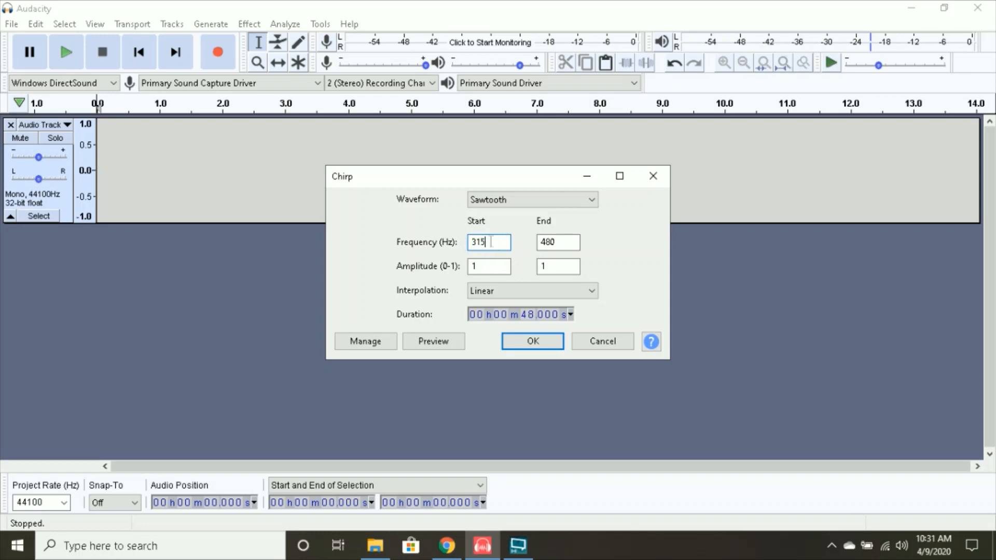
{"action": "left_click", "coordinate": [557, 241]}
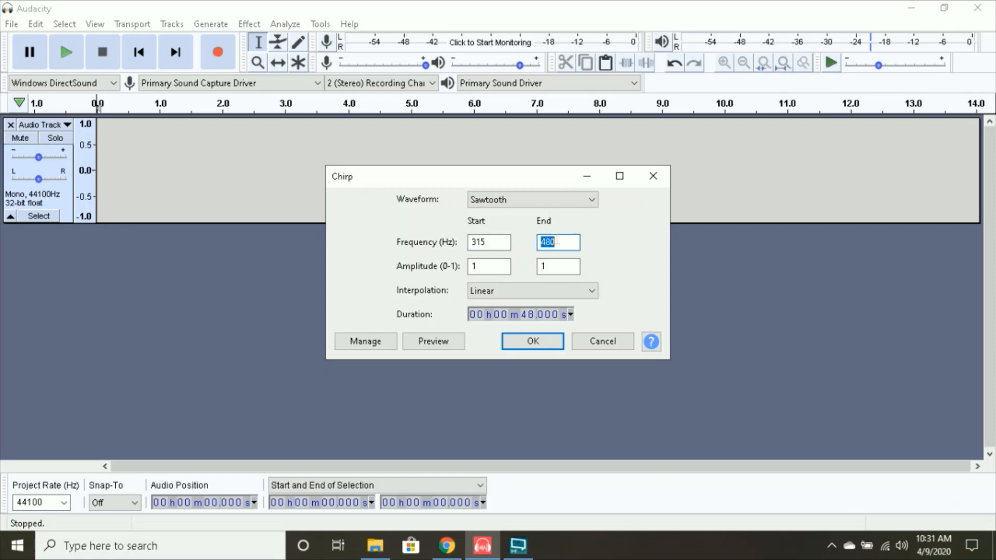
{"action": "mouse_move", "coordinate": [603, 245]}
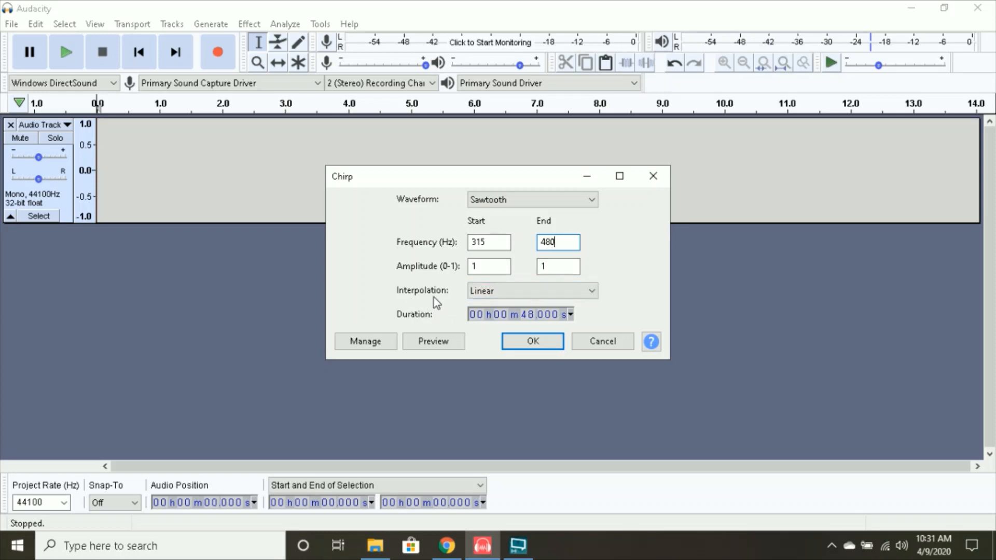
{"action": "left_click", "coordinate": [531, 290]}
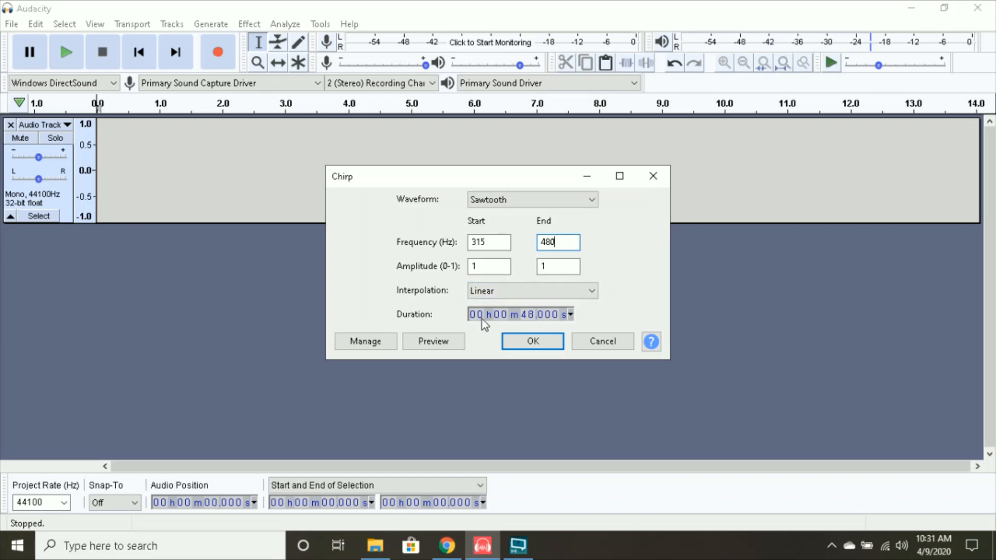
{"action": "mouse_move", "coordinate": [533, 329]}
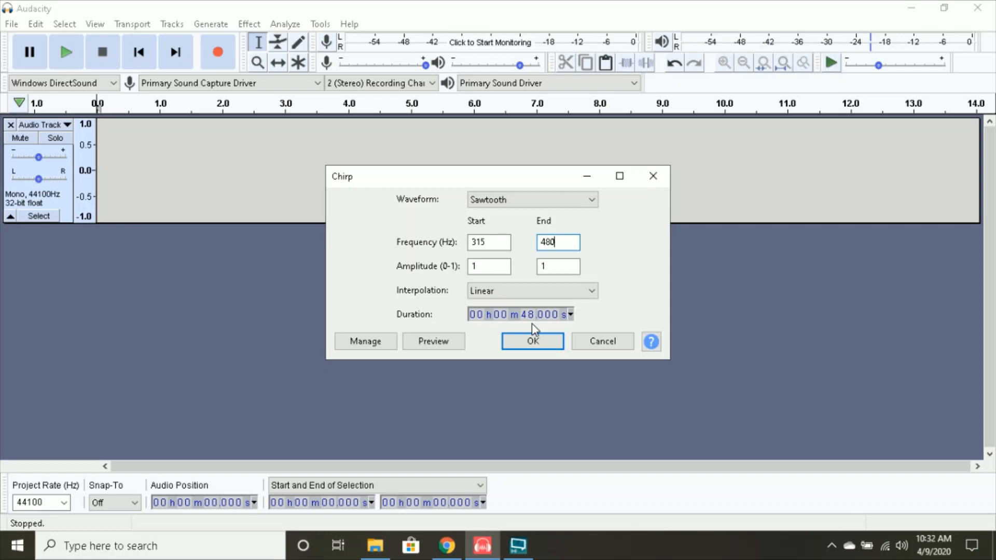
{"action": "mouse_move", "coordinate": [601, 312]}
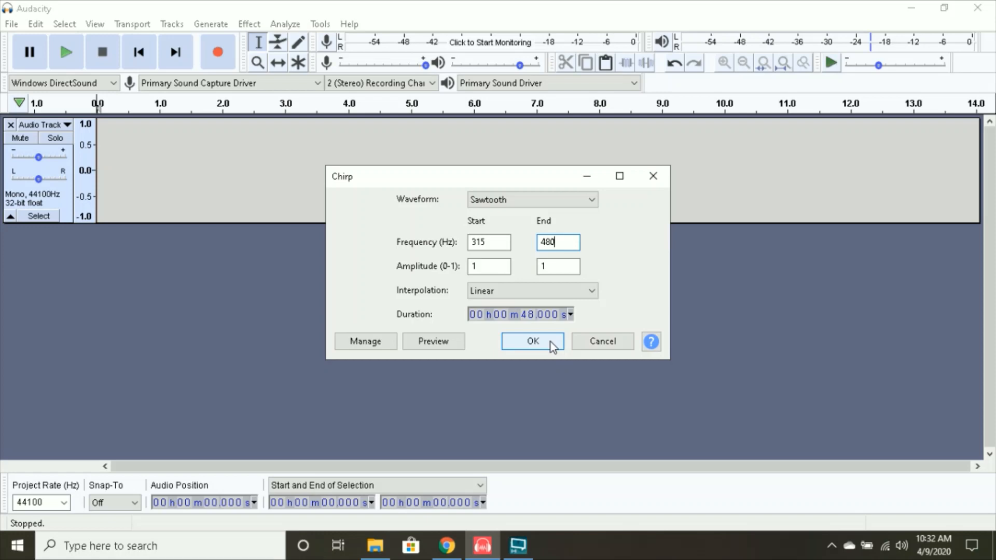
Step: Generate the 48-second sawtooth chirp into the track
{"action": "left_click", "coordinate": [532, 341]}
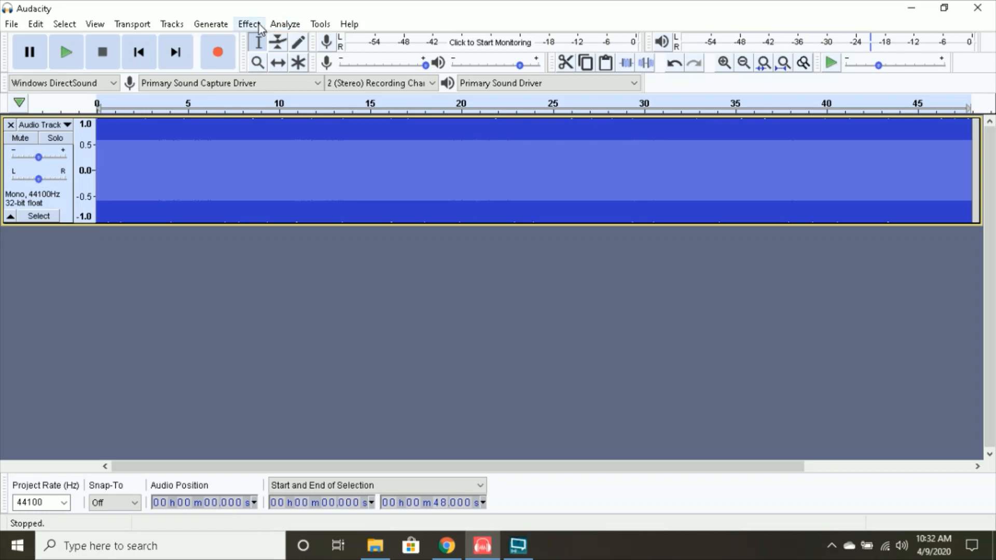
Step: Apply Sliding Stretch with 200% initial and 0% final tempo change to the chirp
{"action": "left_click", "coordinate": [248, 24]}
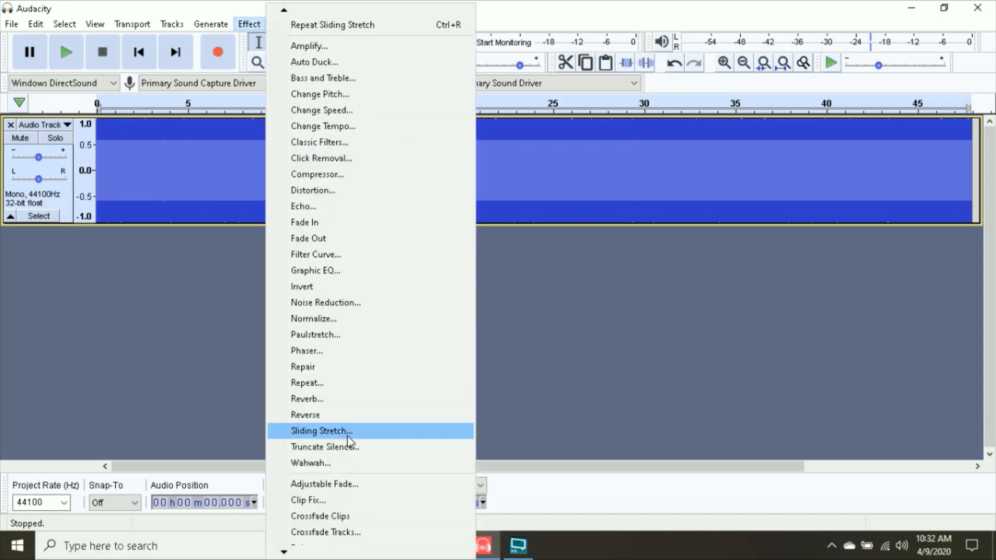
{"action": "left_click", "coordinate": [320, 430]}
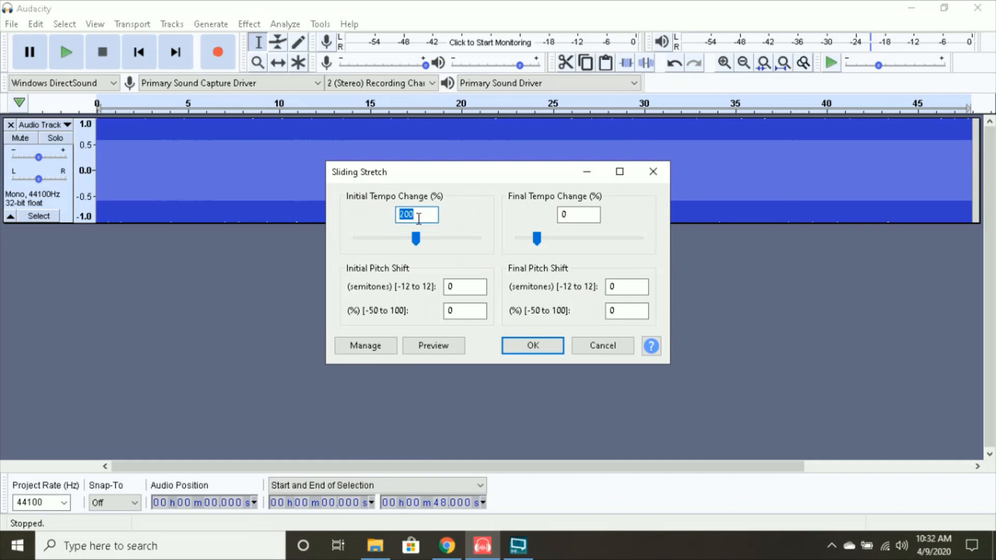
{"action": "mouse_move", "coordinate": [516, 233]}
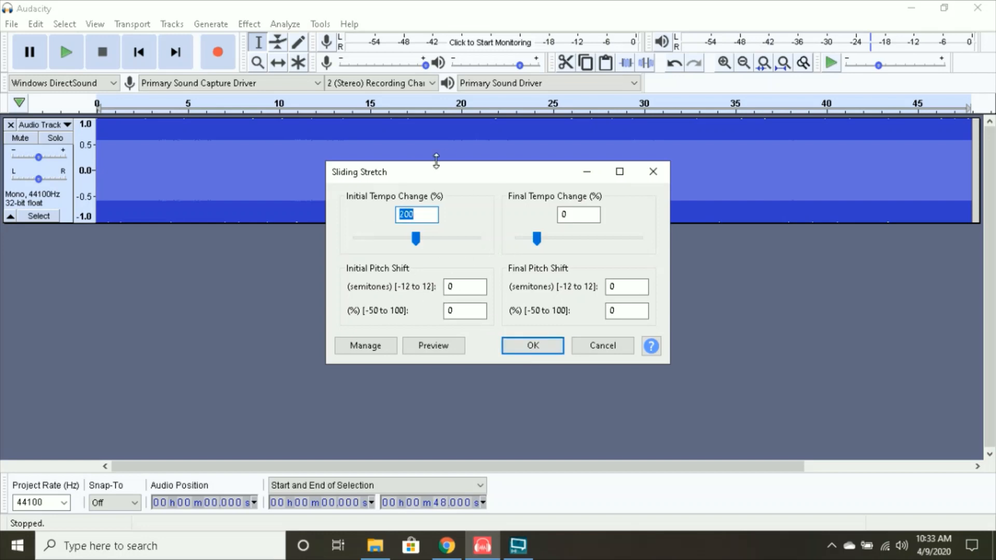
{"action": "mouse_move", "coordinate": [449, 239]}
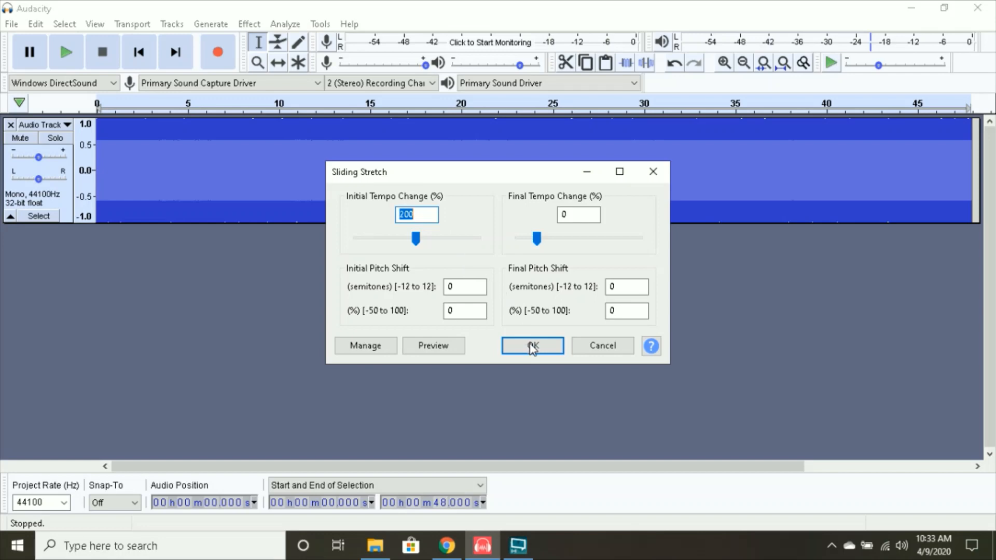
{"action": "left_click", "coordinate": [531, 345]}
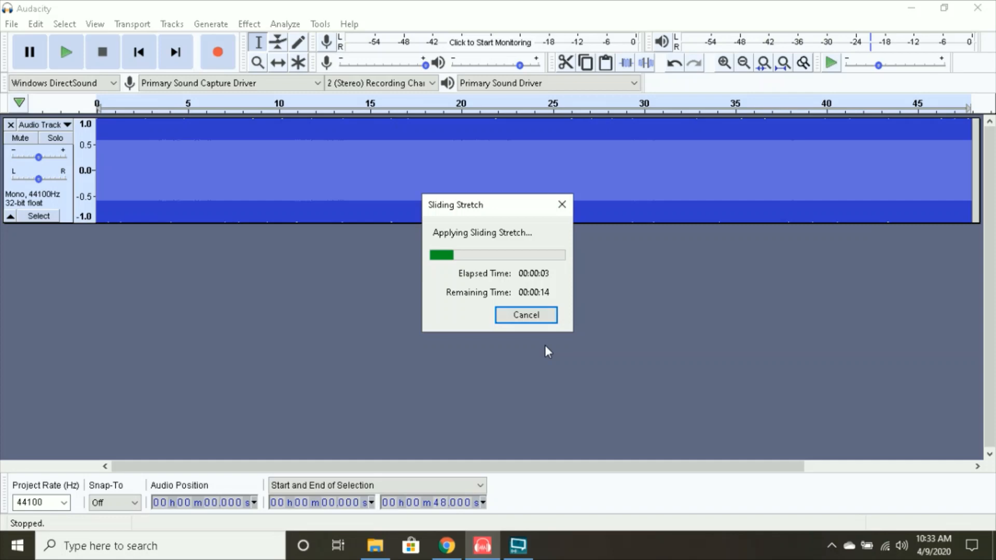
{"action": "mouse_move", "coordinate": [813, 272]}
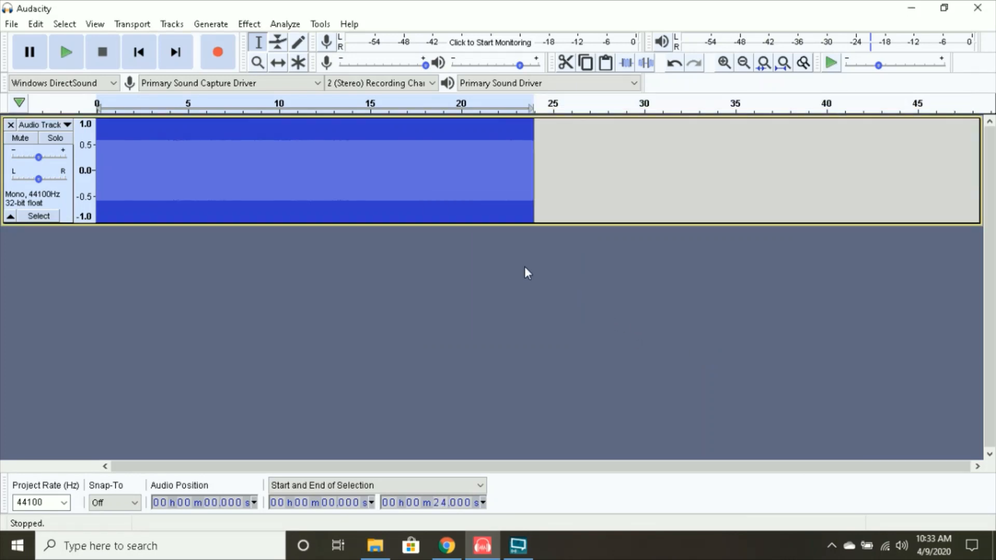
Step: Repeat the 200%-to-normal Sliding Stretch until the chirp is 3 seconds long
{"action": "left_click", "coordinate": [247, 23]}
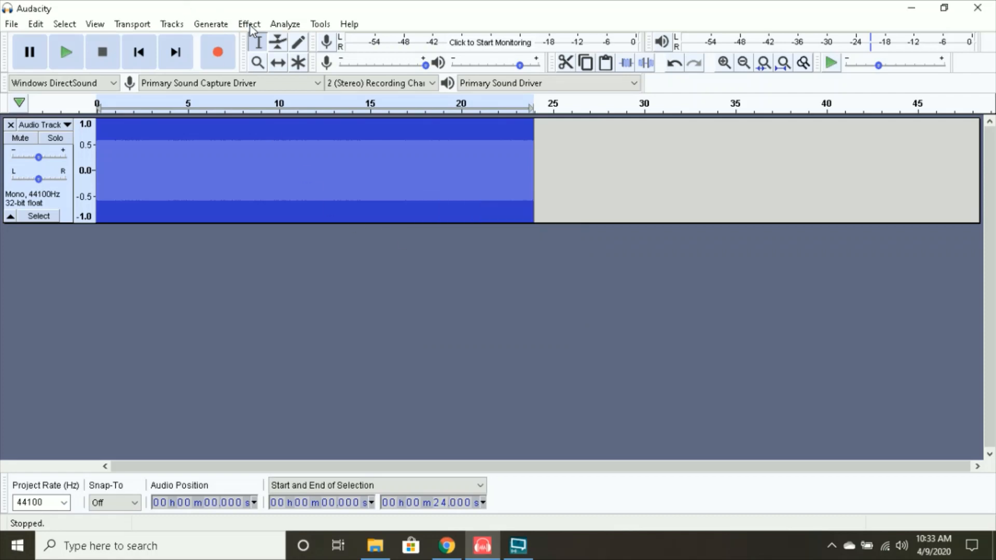
{"action": "left_click", "coordinate": [249, 24]}
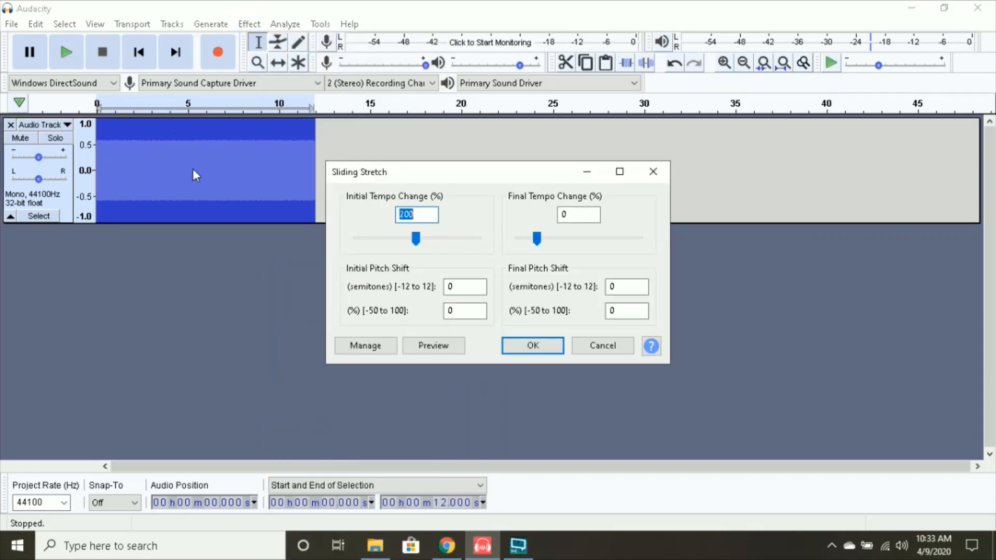
{"action": "left_click", "coordinate": [531, 344]}
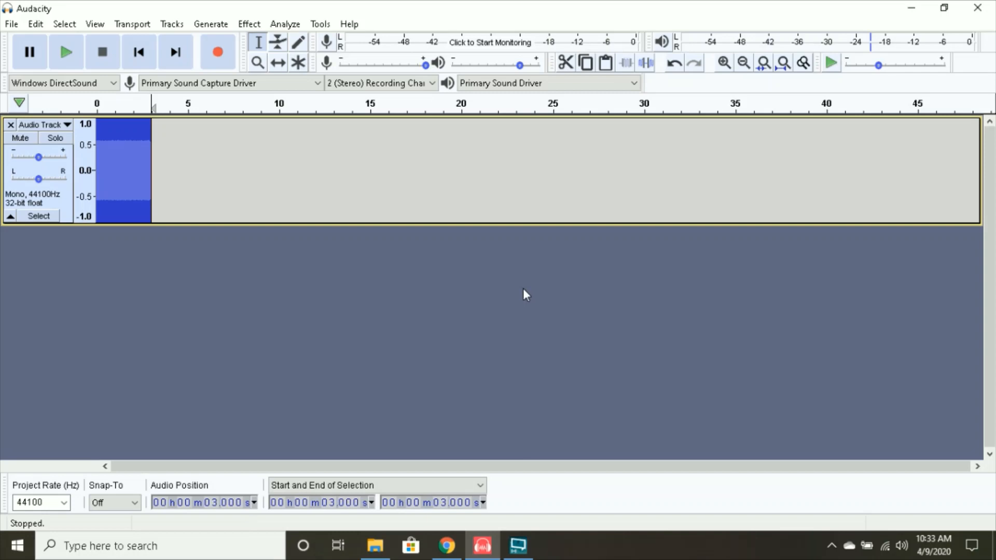
{"action": "mouse_move", "coordinate": [237, 30]}
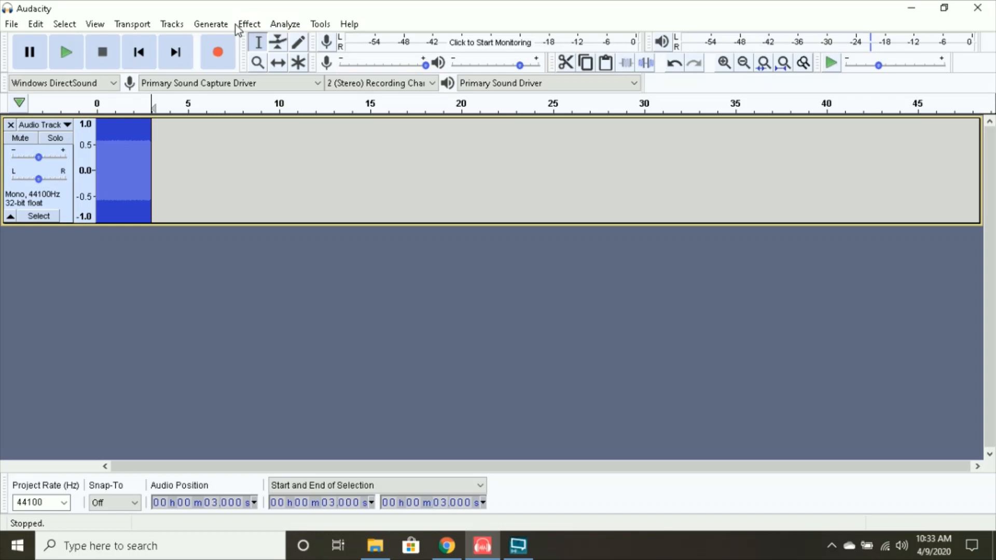
Step: Generate a 27-second 480 Hz sawtooth tone after the chirp, reaching 30 seconds
{"action": "left_click", "coordinate": [211, 24]}
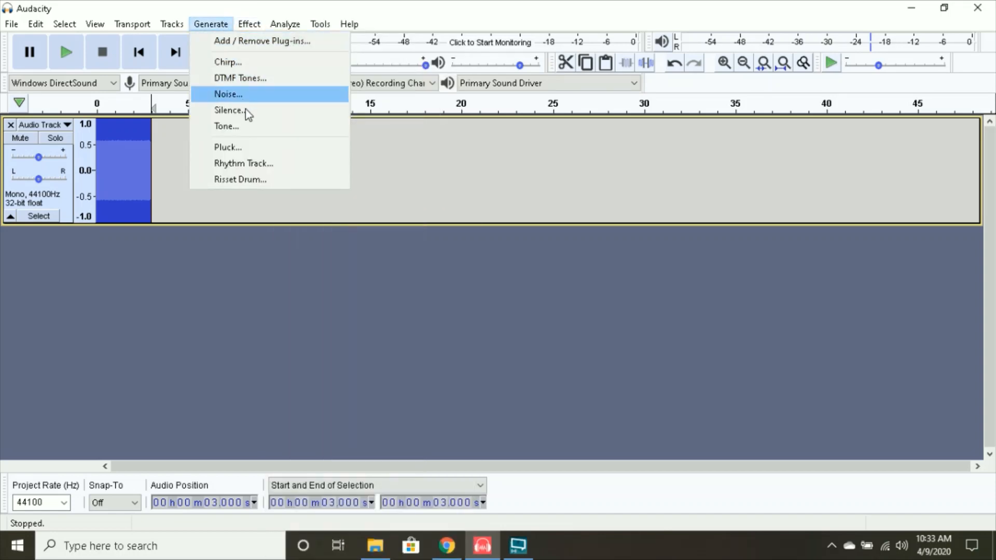
{"action": "left_click", "coordinate": [227, 125]}
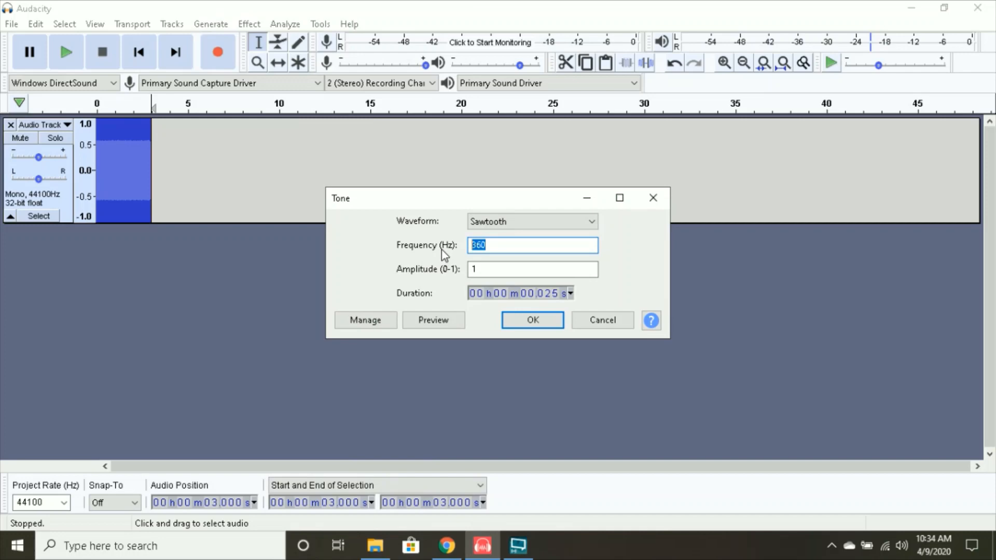
{"action": "type", "text": "480"}
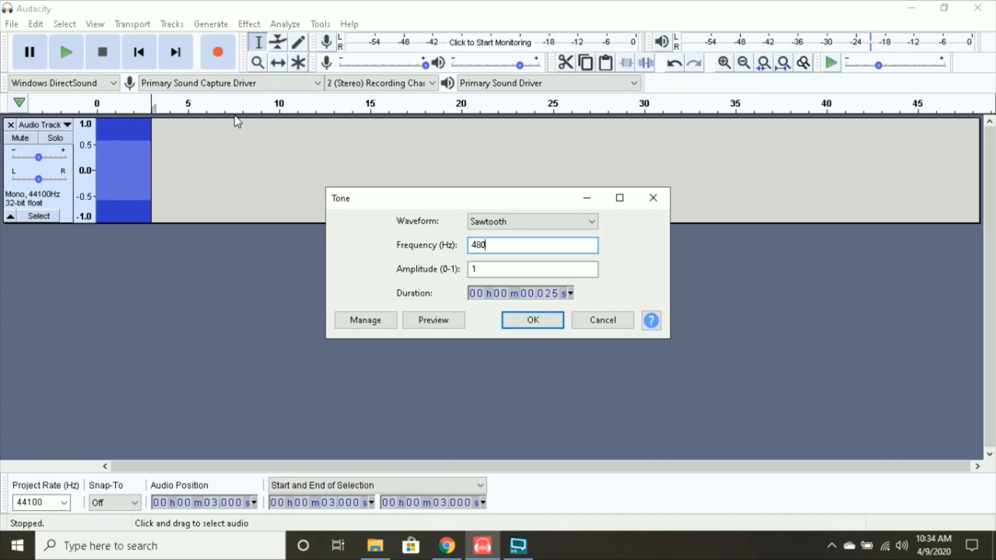
{"action": "mouse_move", "coordinate": [5, 214]}
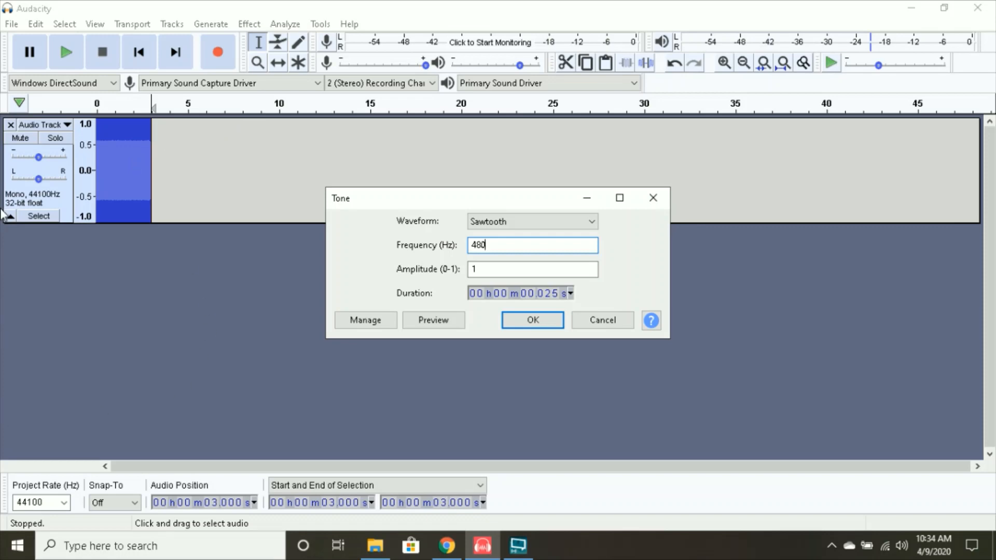
{"action": "mouse_move", "coordinate": [561, 294]}
{"action": "type", "text": "27."}
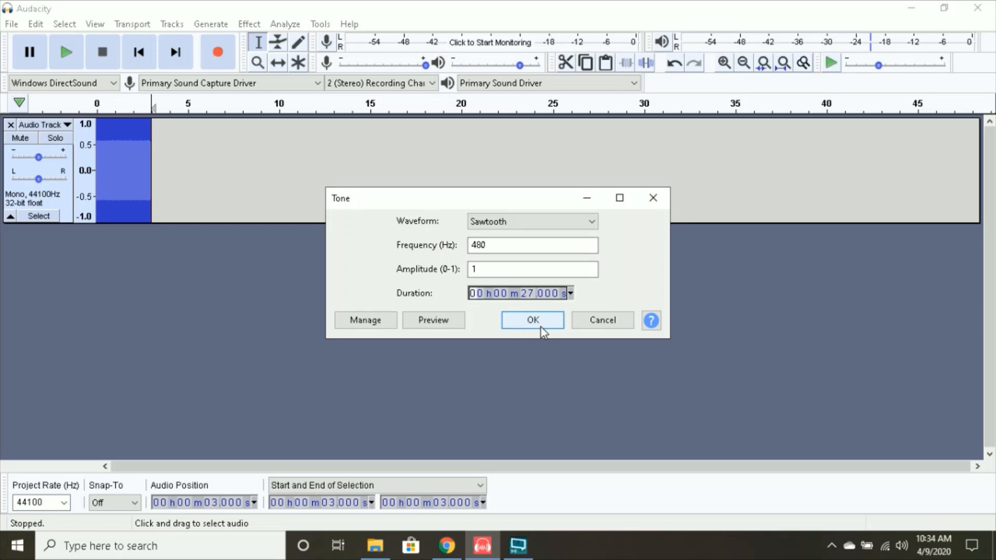
{"action": "left_click", "coordinate": [532, 319]}
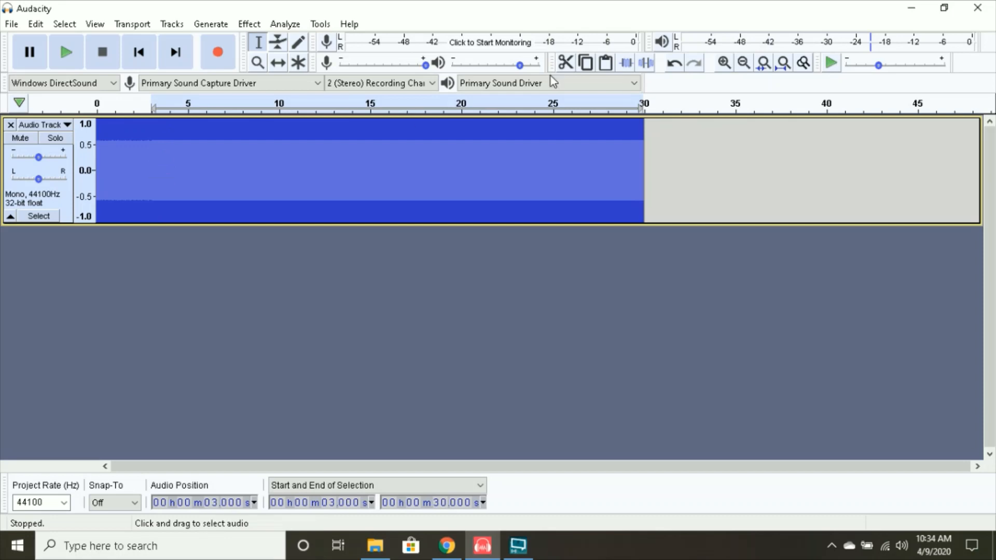
{"action": "mouse_move", "coordinate": [682, 506]}
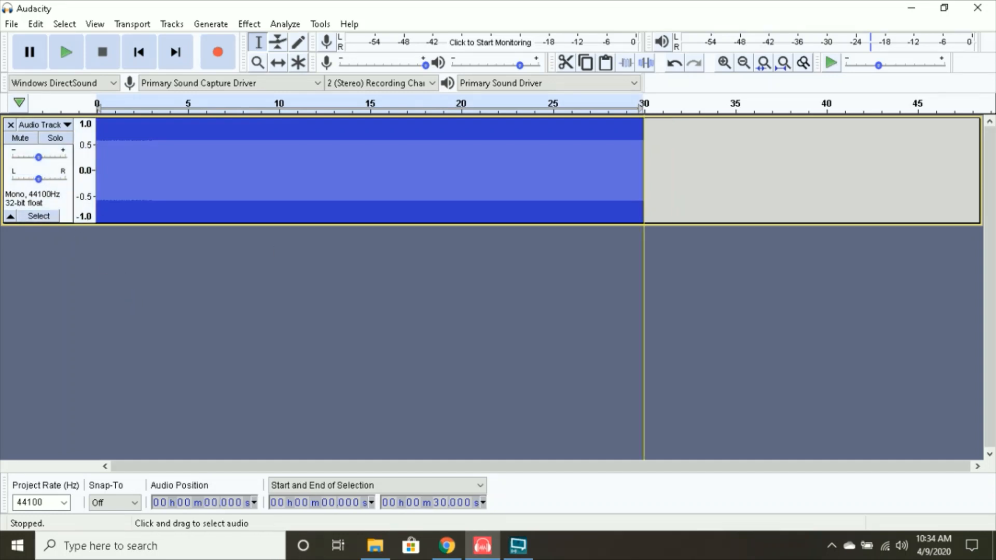
Step: Generate a 20-second sawtooth chirp from 480 Hz down to 315 Hz on a second track
{"action": "left_click", "coordinate": [256, 63]}
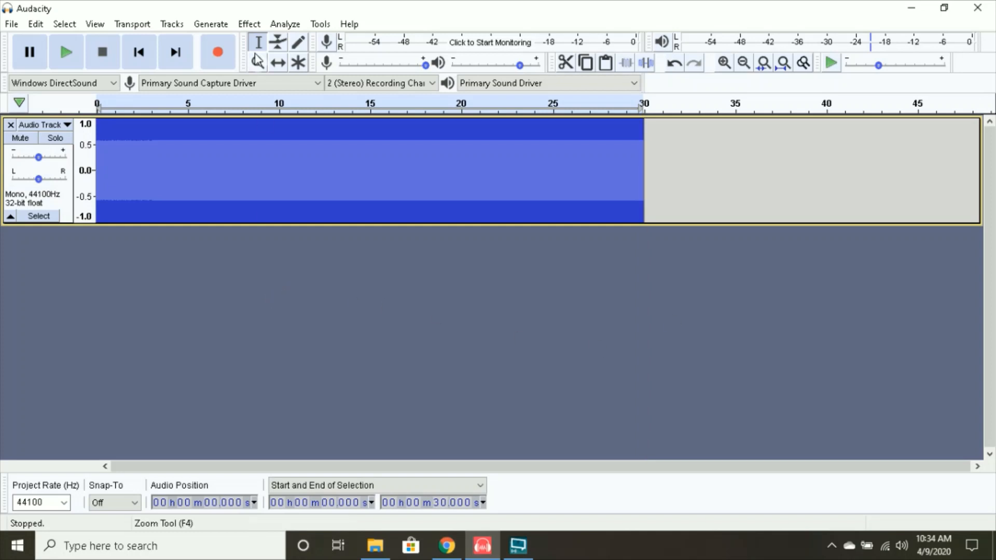
{"action": "left_click", "coordinate": [211, 23]}
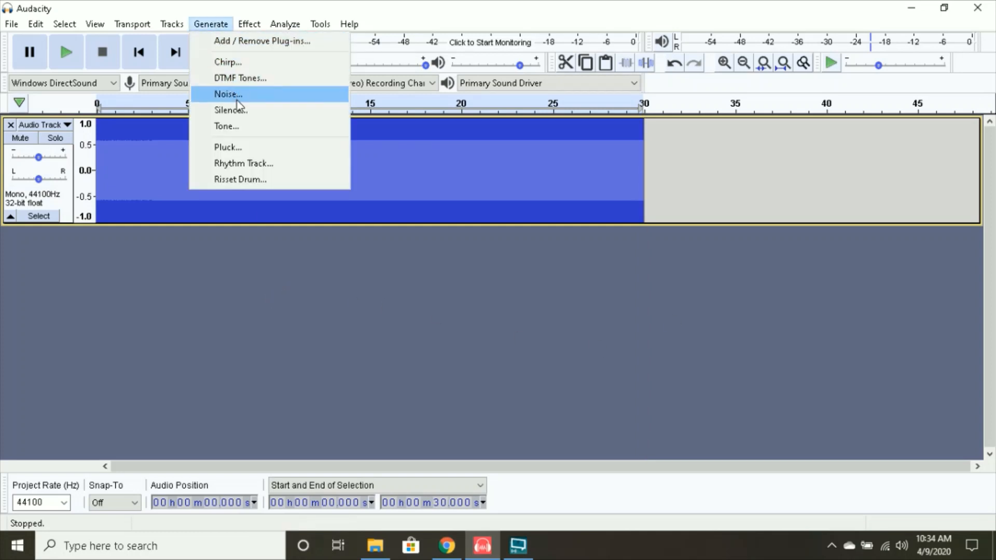
{"action": "left_click", "coordinate": [228, 61]}
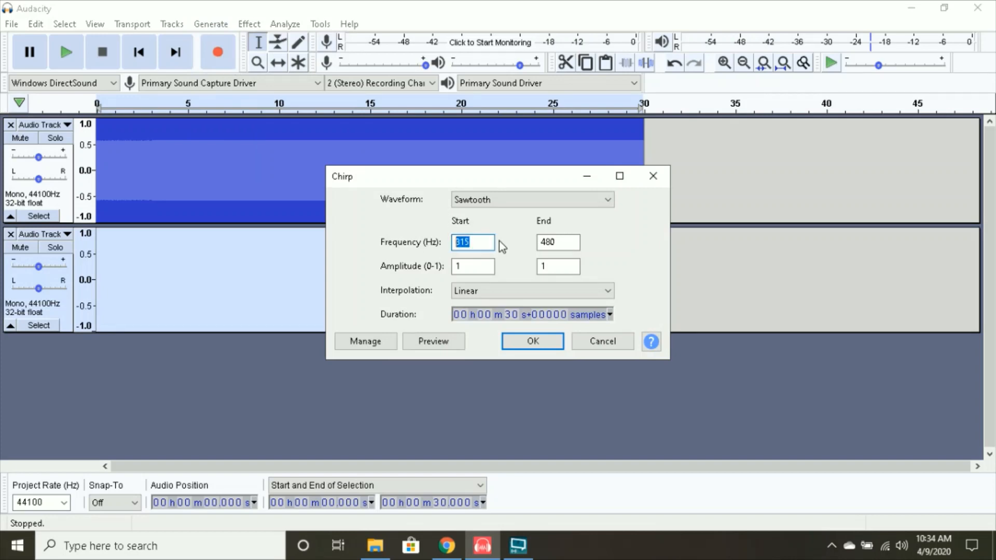
{"action": "mouse_move", "coordinate": [517, 236]}
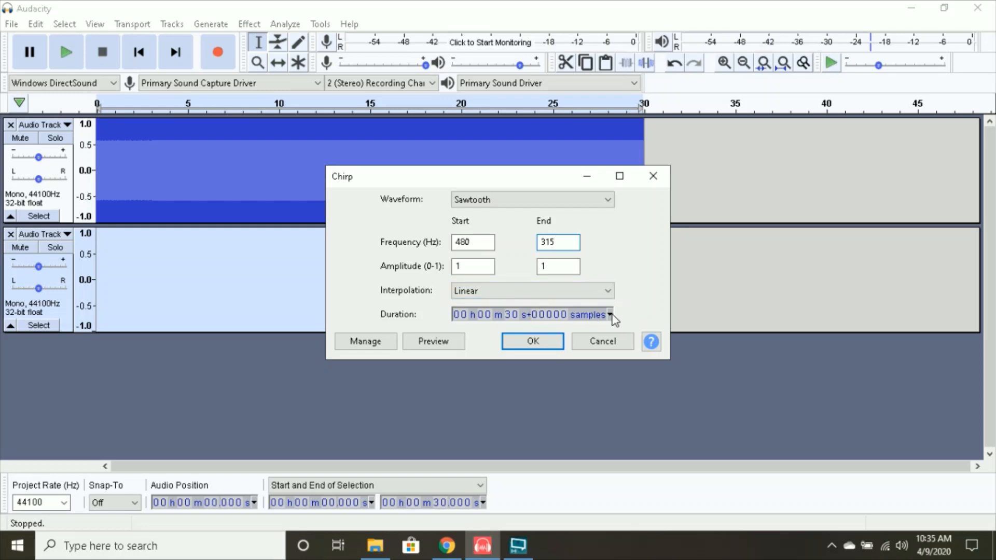
{"action": "left_click", "coordinate": [608, 314]}
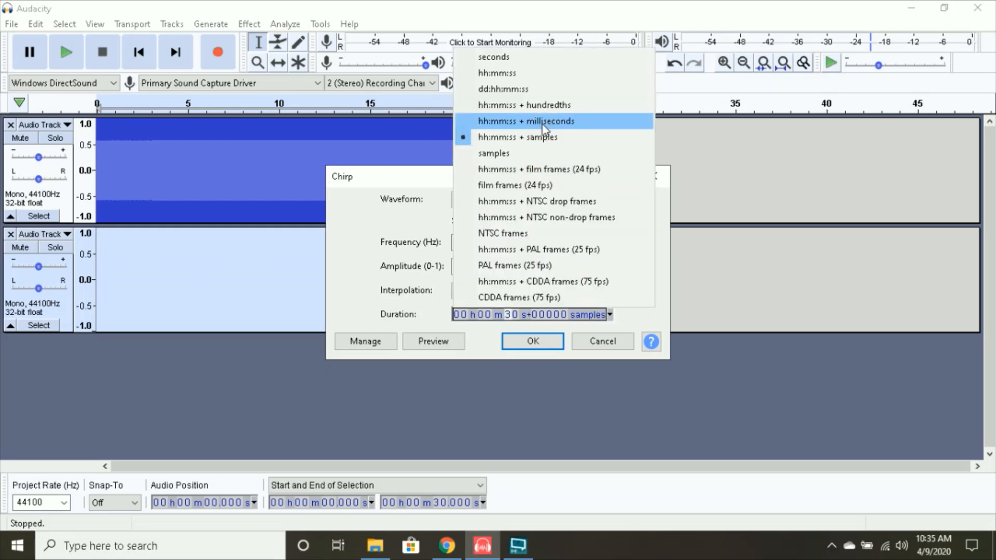
{"action": "left_click", "coordinate": [494, 56]}
{"action": "type", "text": "20."}
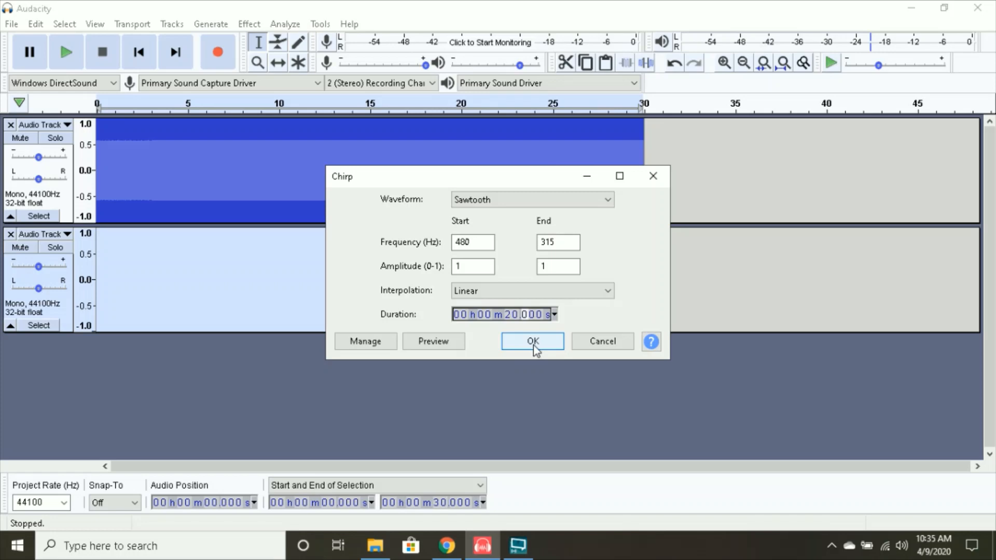
{"action": "left_click", "coordinate": [531, 342]}
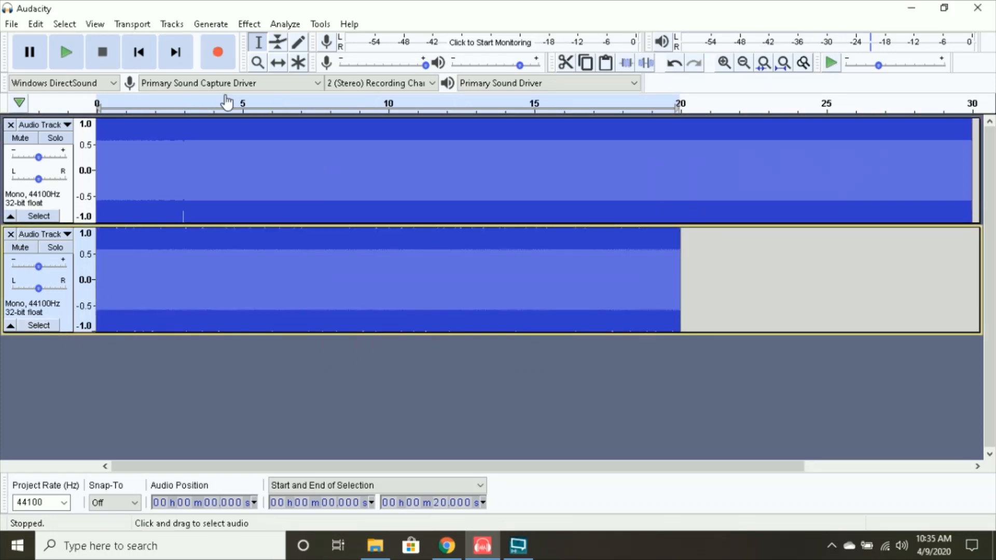
Step: Sliding-stretch the downward chirp to 10 seconds, append it to track 1, and remove the empty track
{"action": "left_click", "coordinate": [248, 24]}
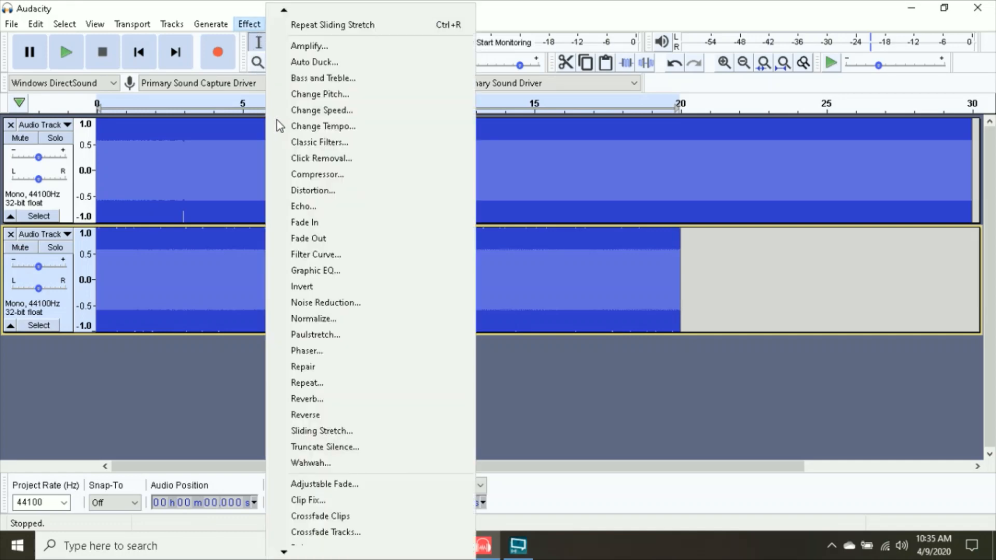
{"action": "left_click", "coordinate": [321, 430]}
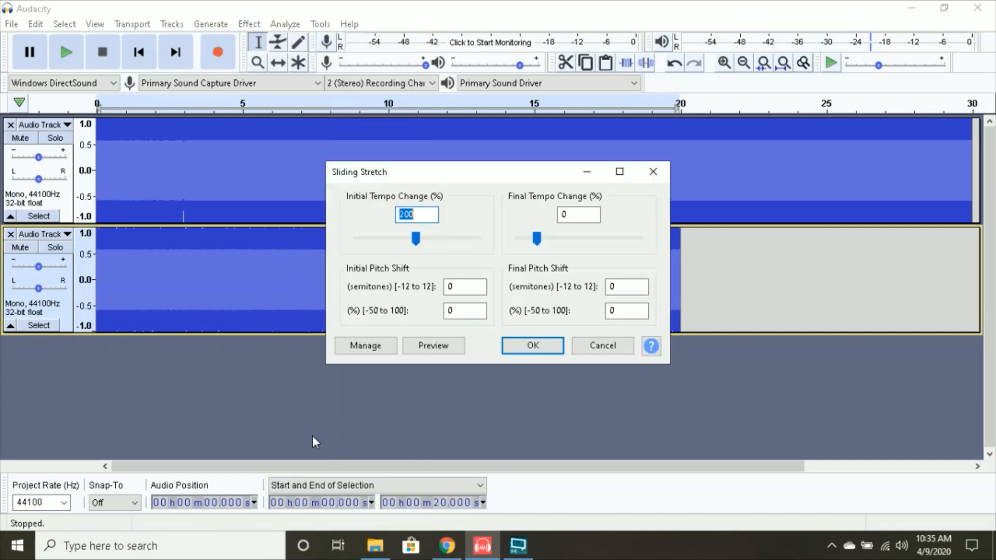
{"action": "left_click", "coordinate": [531, 345]}
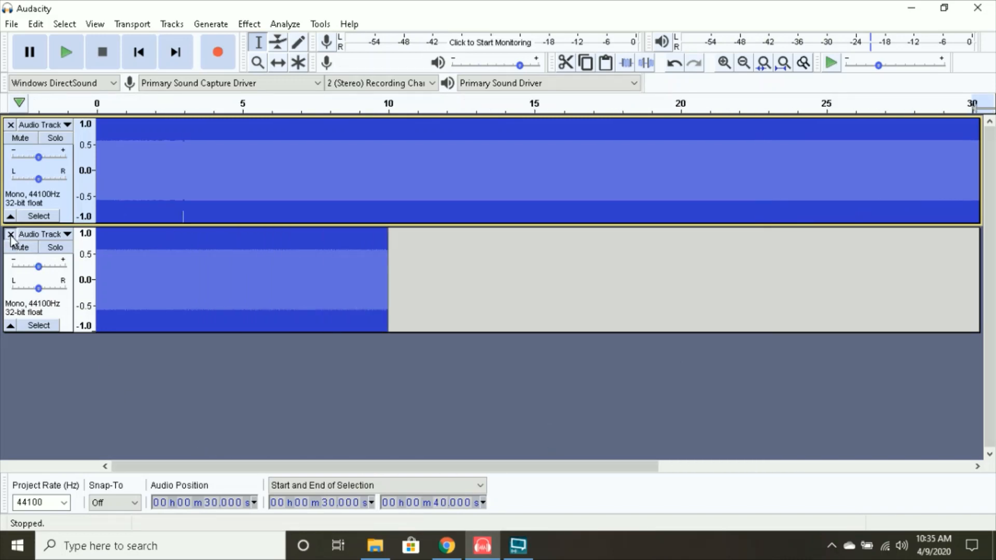
{"action": "left_click", "coordinate": [11, 235]}
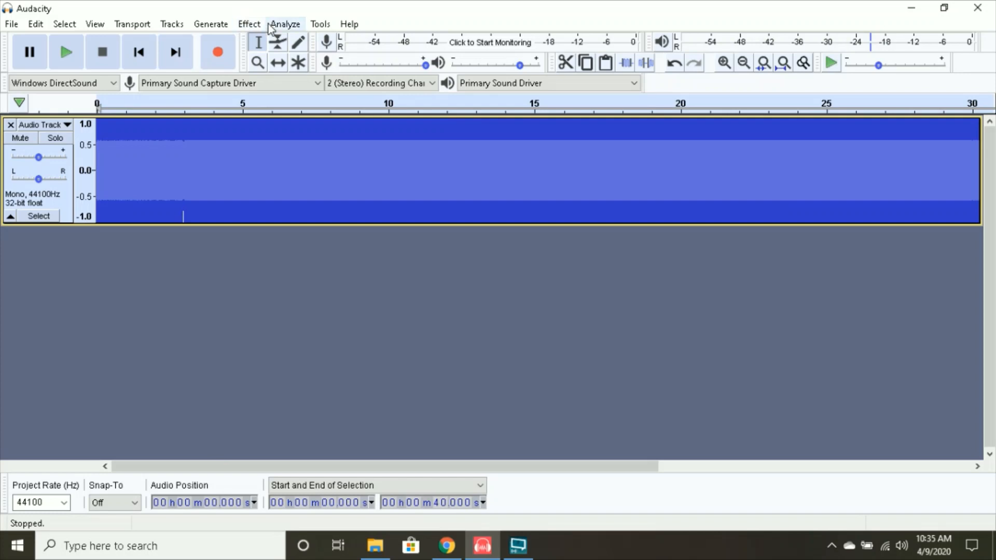
Step: Apply Bass and Treble with treble -30 dB and volume +2 dB to the track
{"action": "left_click", "coordinate": [249, 24]}
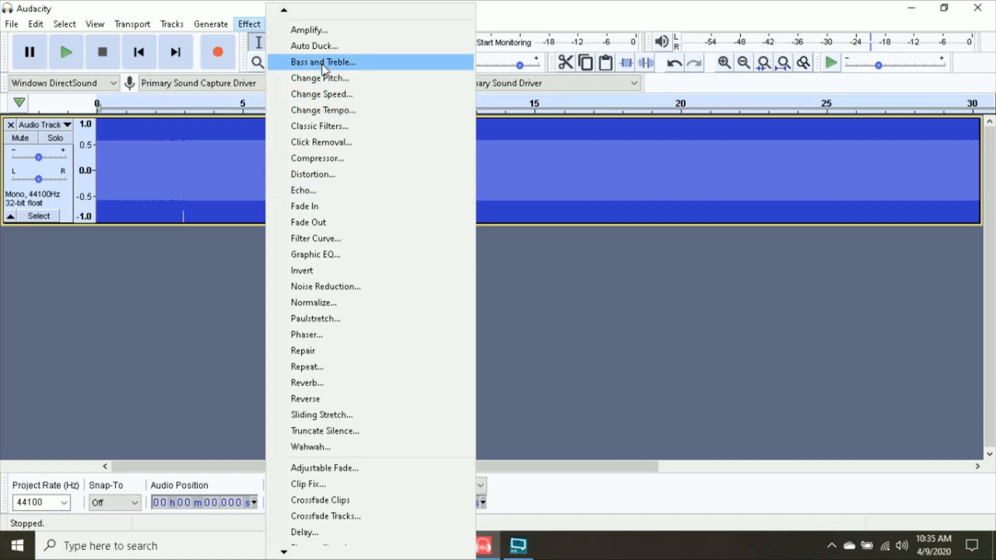
{"action": "left_click", "coordinate": [322, 62]}
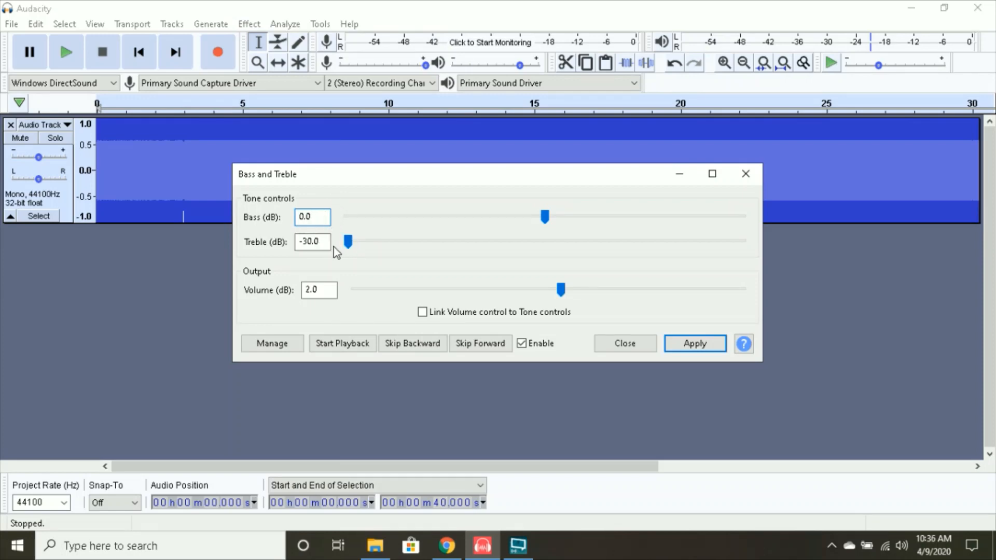
{"action": "left_click", "coordinate": [319, 290]}
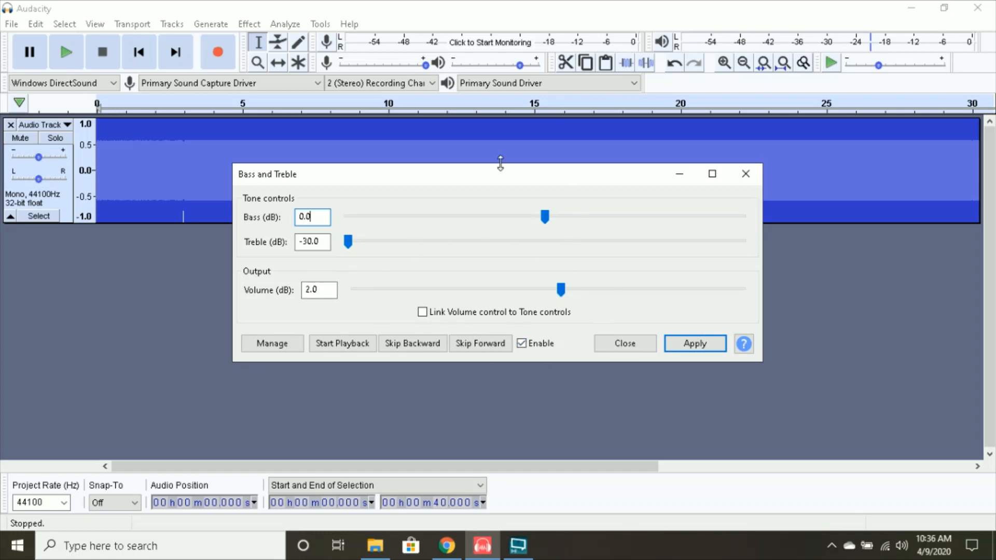
{"action": "left_click", "coordinate": [694, 343]}
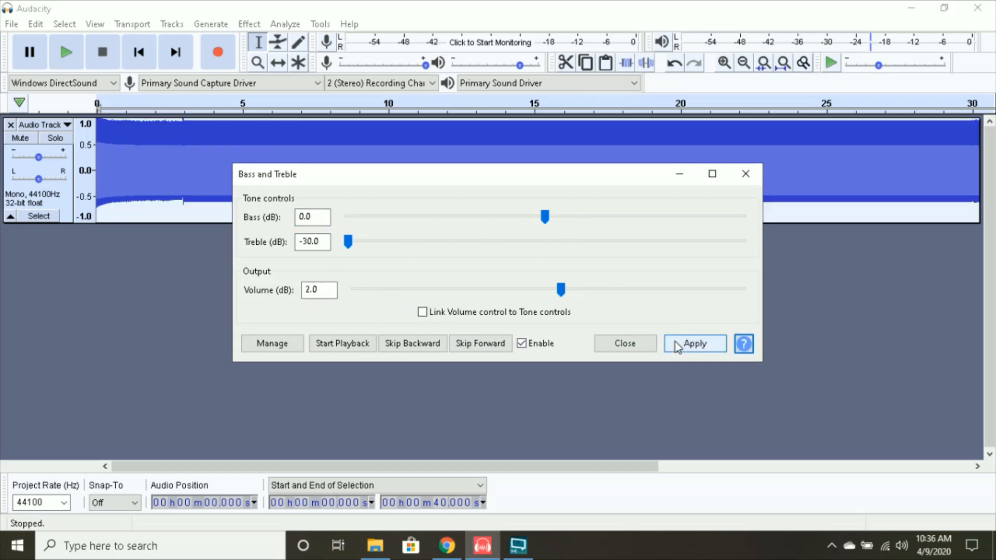
{"action": "left_click", "coordinate": [694, 343]}
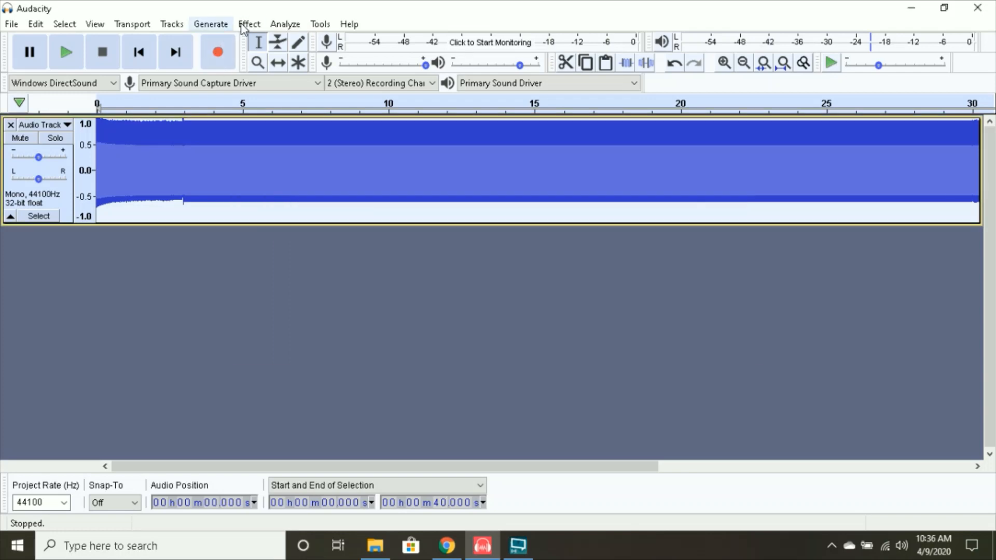
Step: Apply a Graphic EQ keeping the 315–500 Hz bands high and cutting all other bands
{"action": "left_click", "coordinate": [249, 24]}
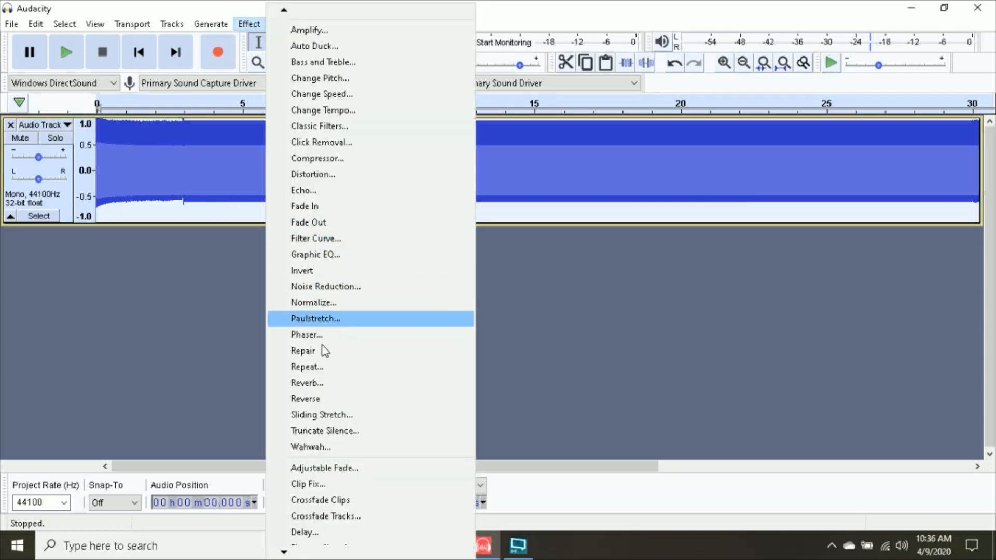
{"action": "mouse_move", "coordinate": [336, 258]}
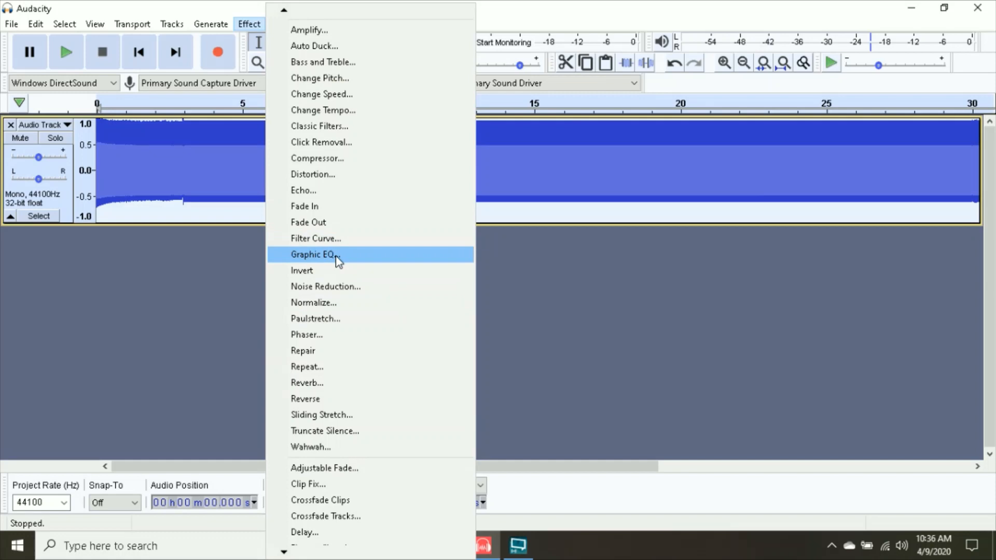
{"action": "left_click", "coordinate": [312, 254]}
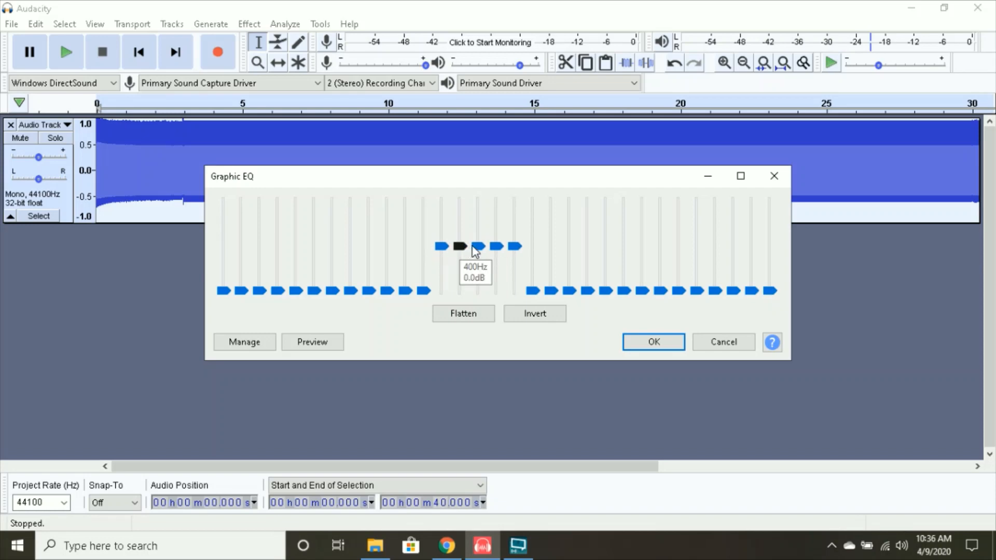
{"action": "mouse_move", "coordinate": [449, 249]}
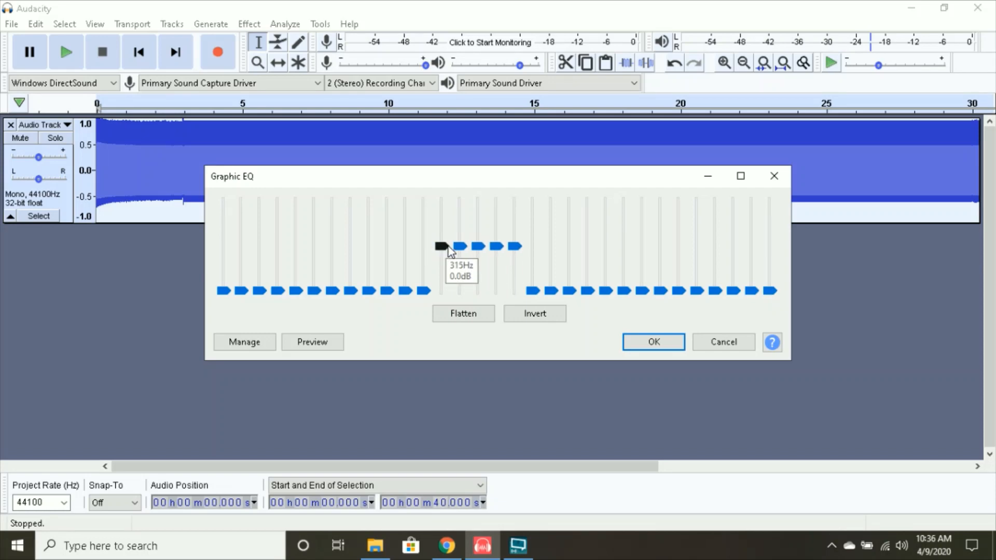
{"action": "mouse_move", "coordinate": [497, 247]}
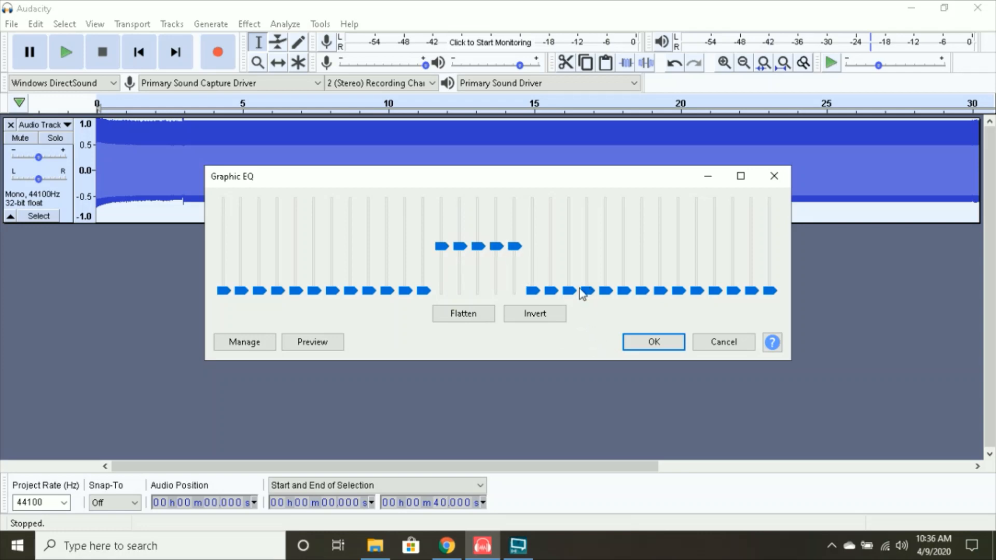
{"action": "left_click", "coordinate": [477, 246]}
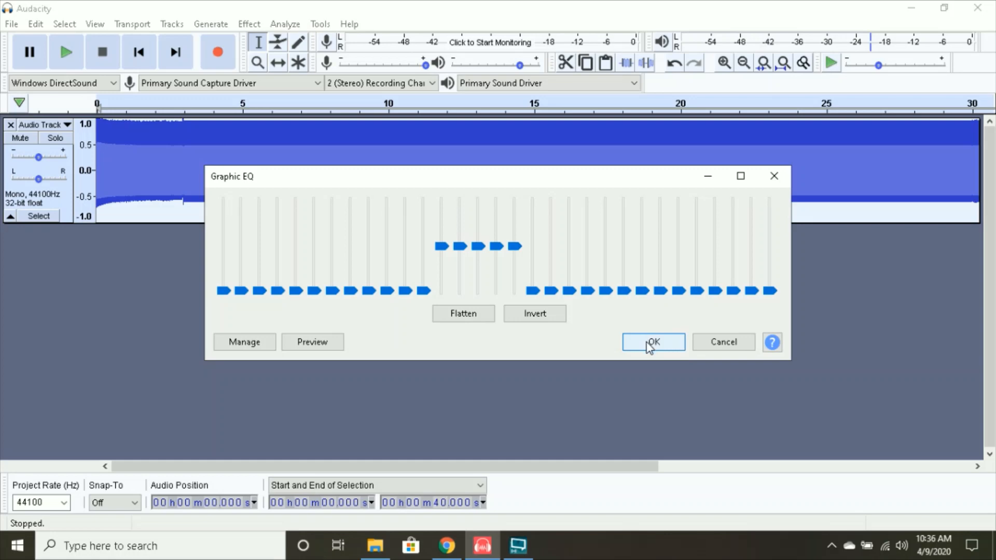
{"action": "left_click", "coordinate": [652, 341]}
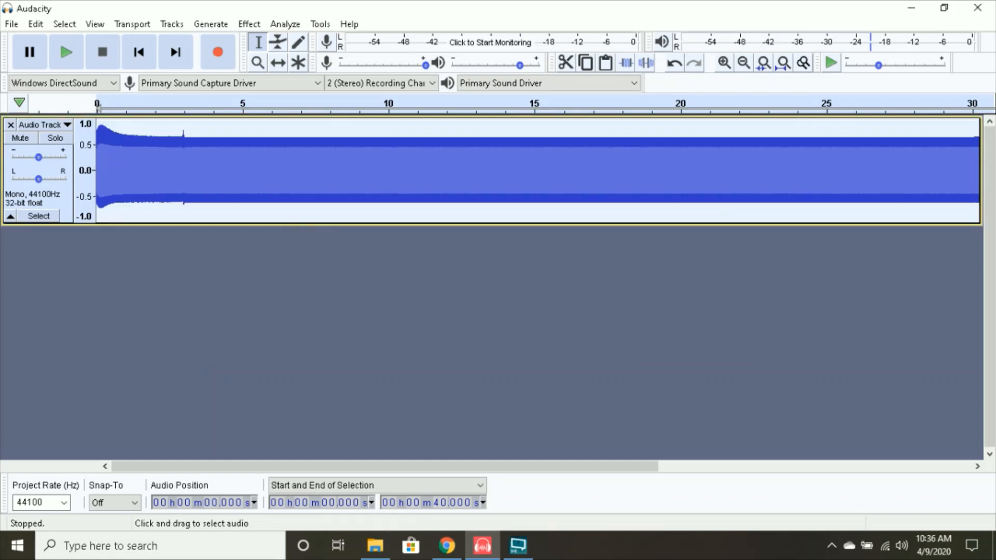
{"action": "left_click", "coordinate": [196, 172]}
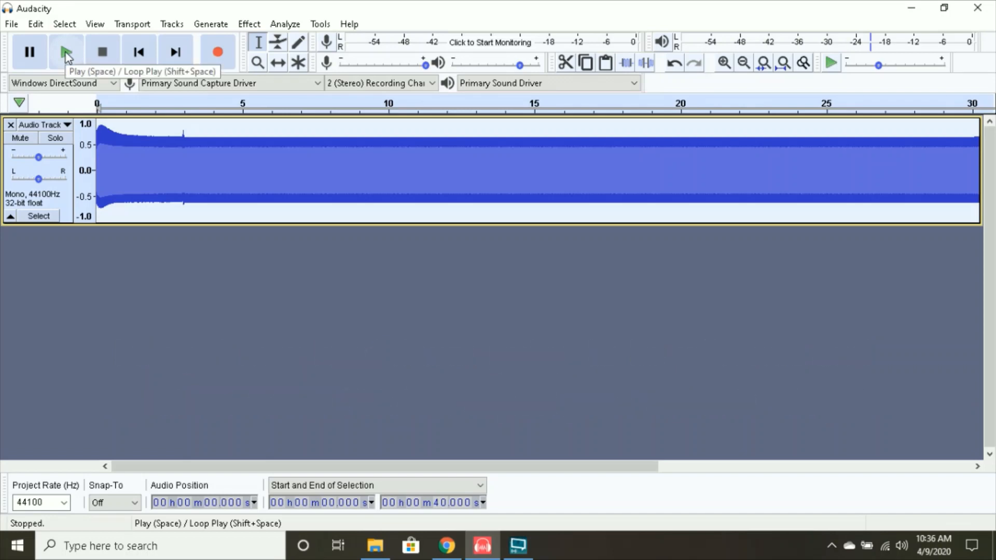
{"action": "left_click", "coordinate": [66, 51]}
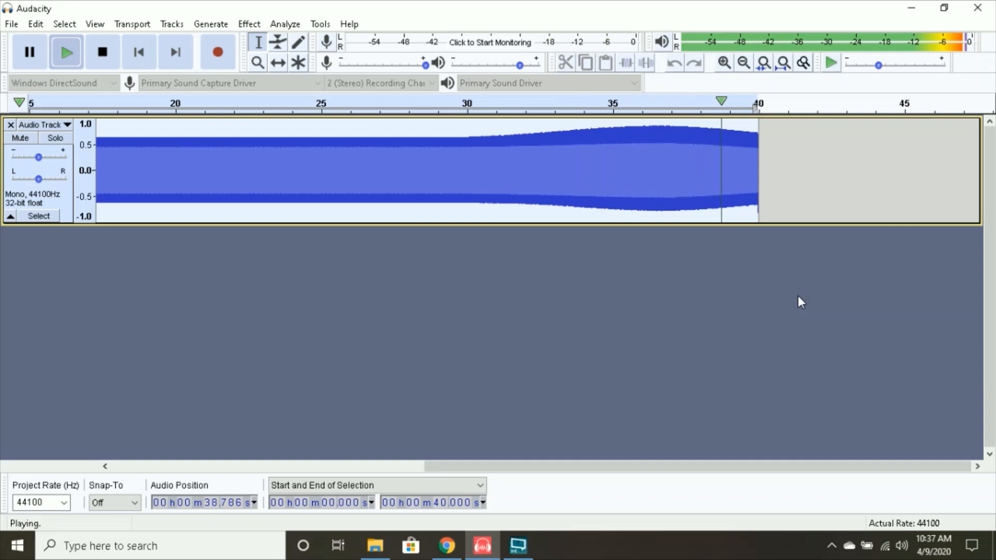
{"action": "left_click", "coordinate": [102, 52]}
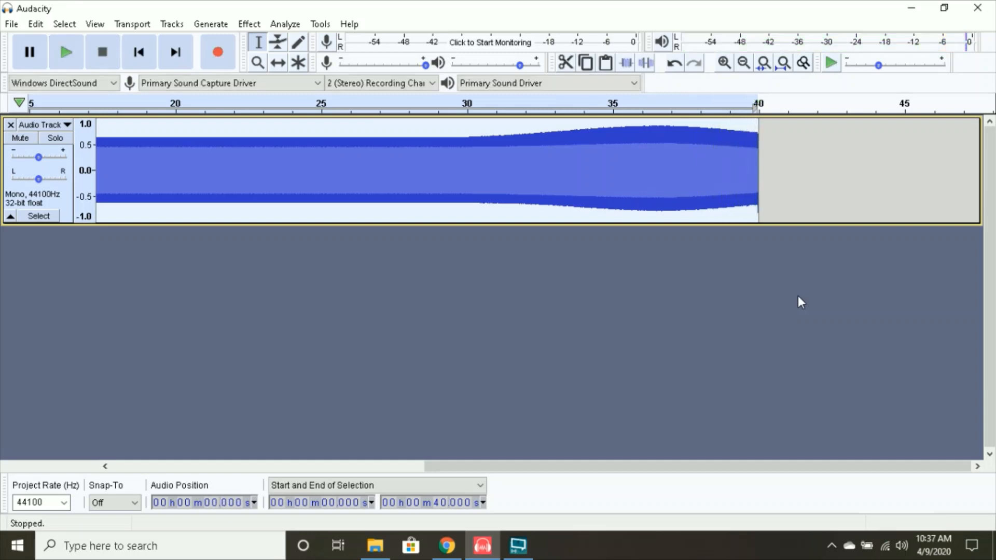
{"action": "mouse_move", "coordinate": [760, 330]}
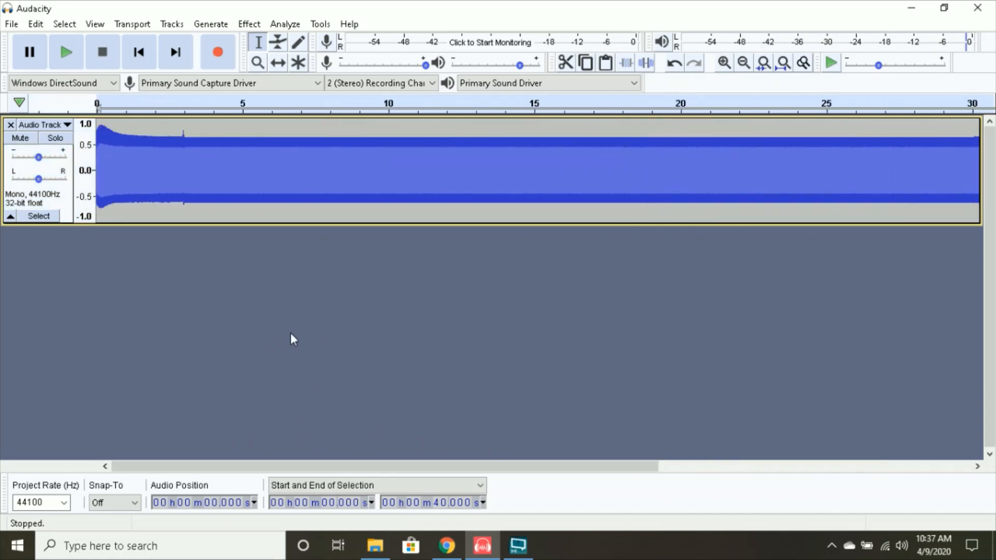
{"action": "scroll", "scroll_direction": "right", "scroll_amount": 3}
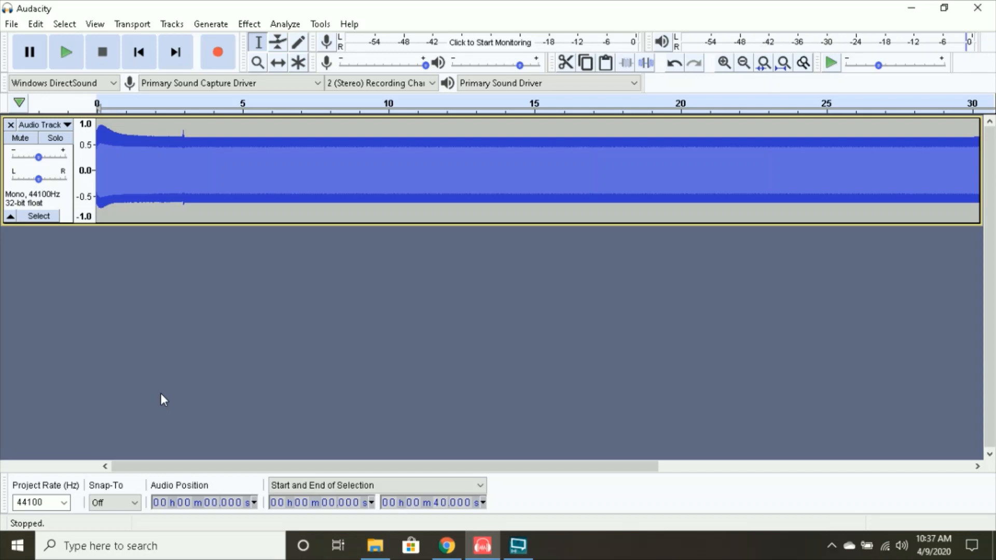
{"action": "mouse_move", "coordinate": [166, 385]}
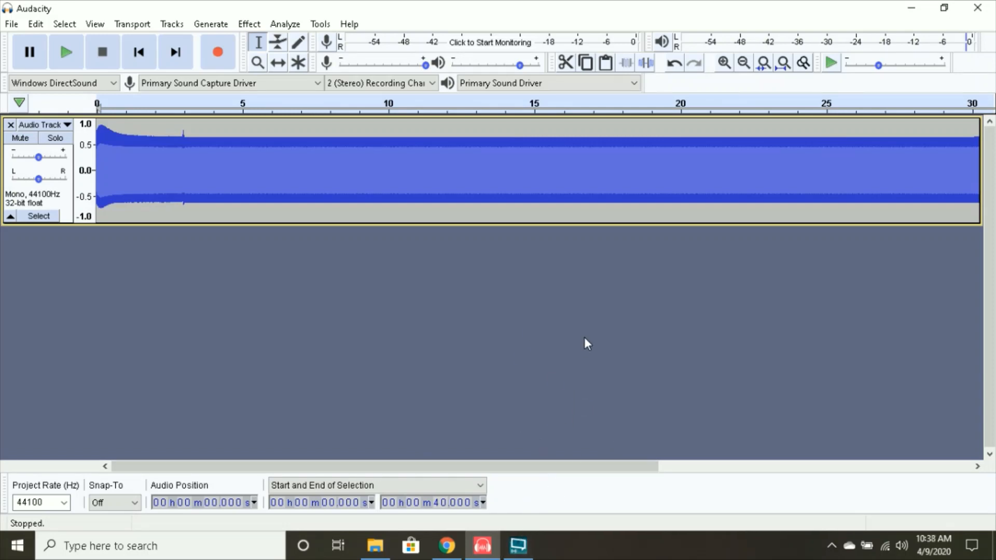
{"action": "mouse_move", "coordinate": [593, 338]}
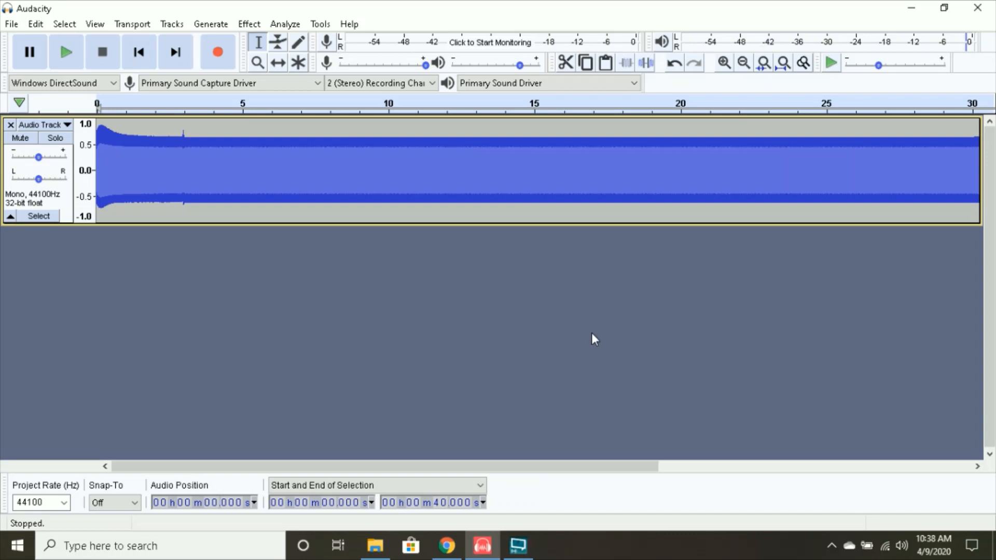
{"action": "mouse_move", "coordinate": [431, 361]}
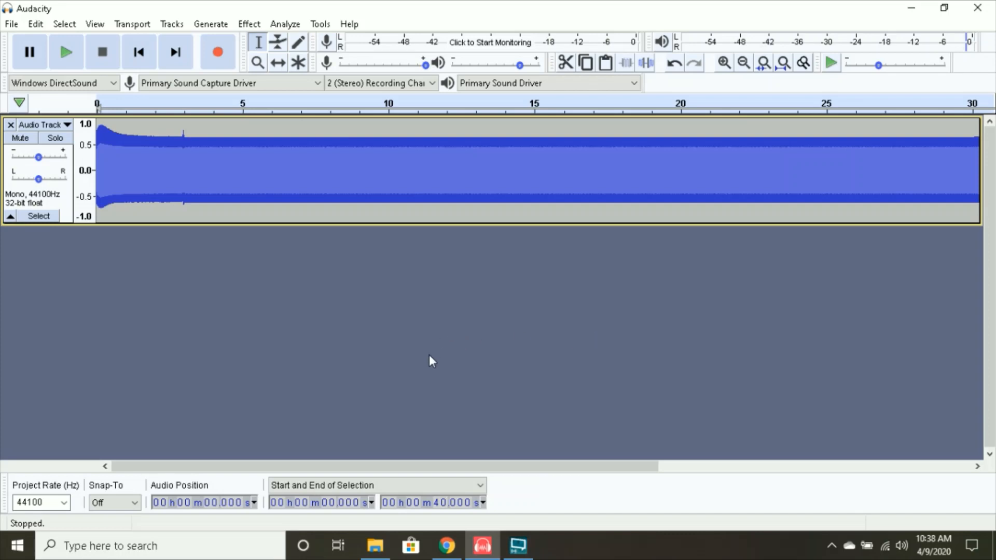